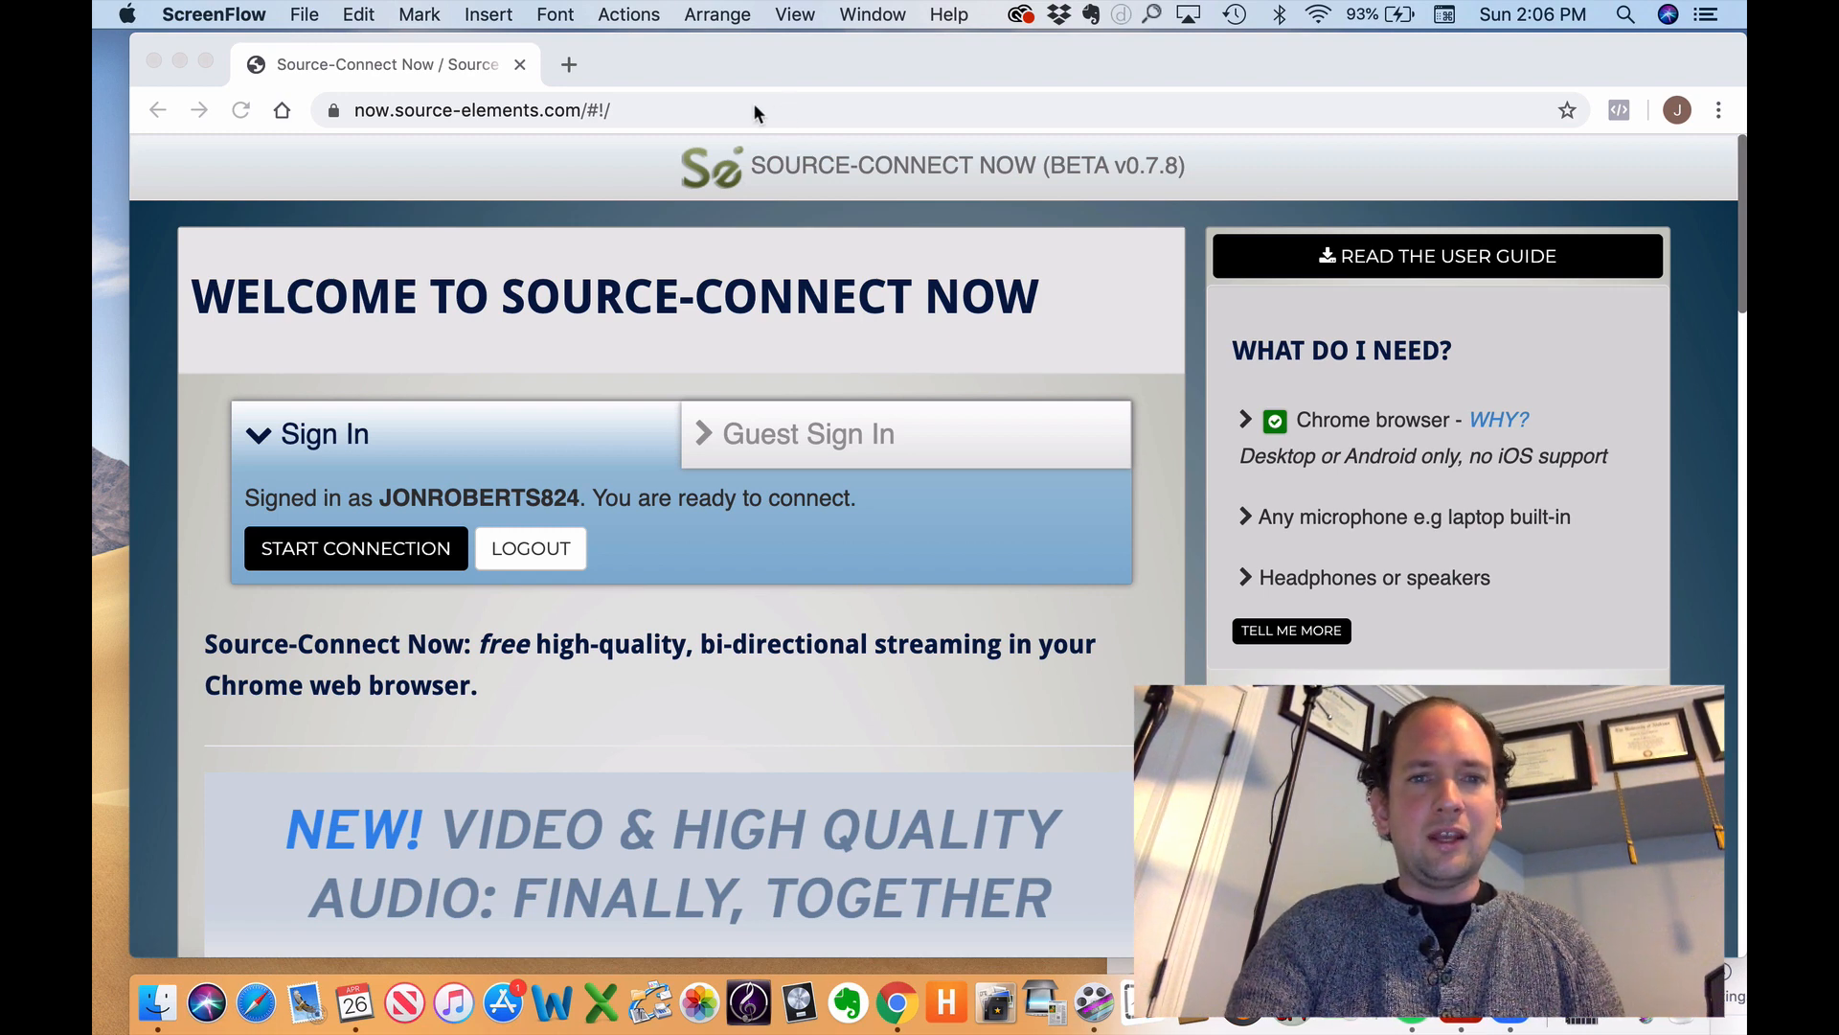
{"action": "mouse_move", "coordinate": [722, 263]}
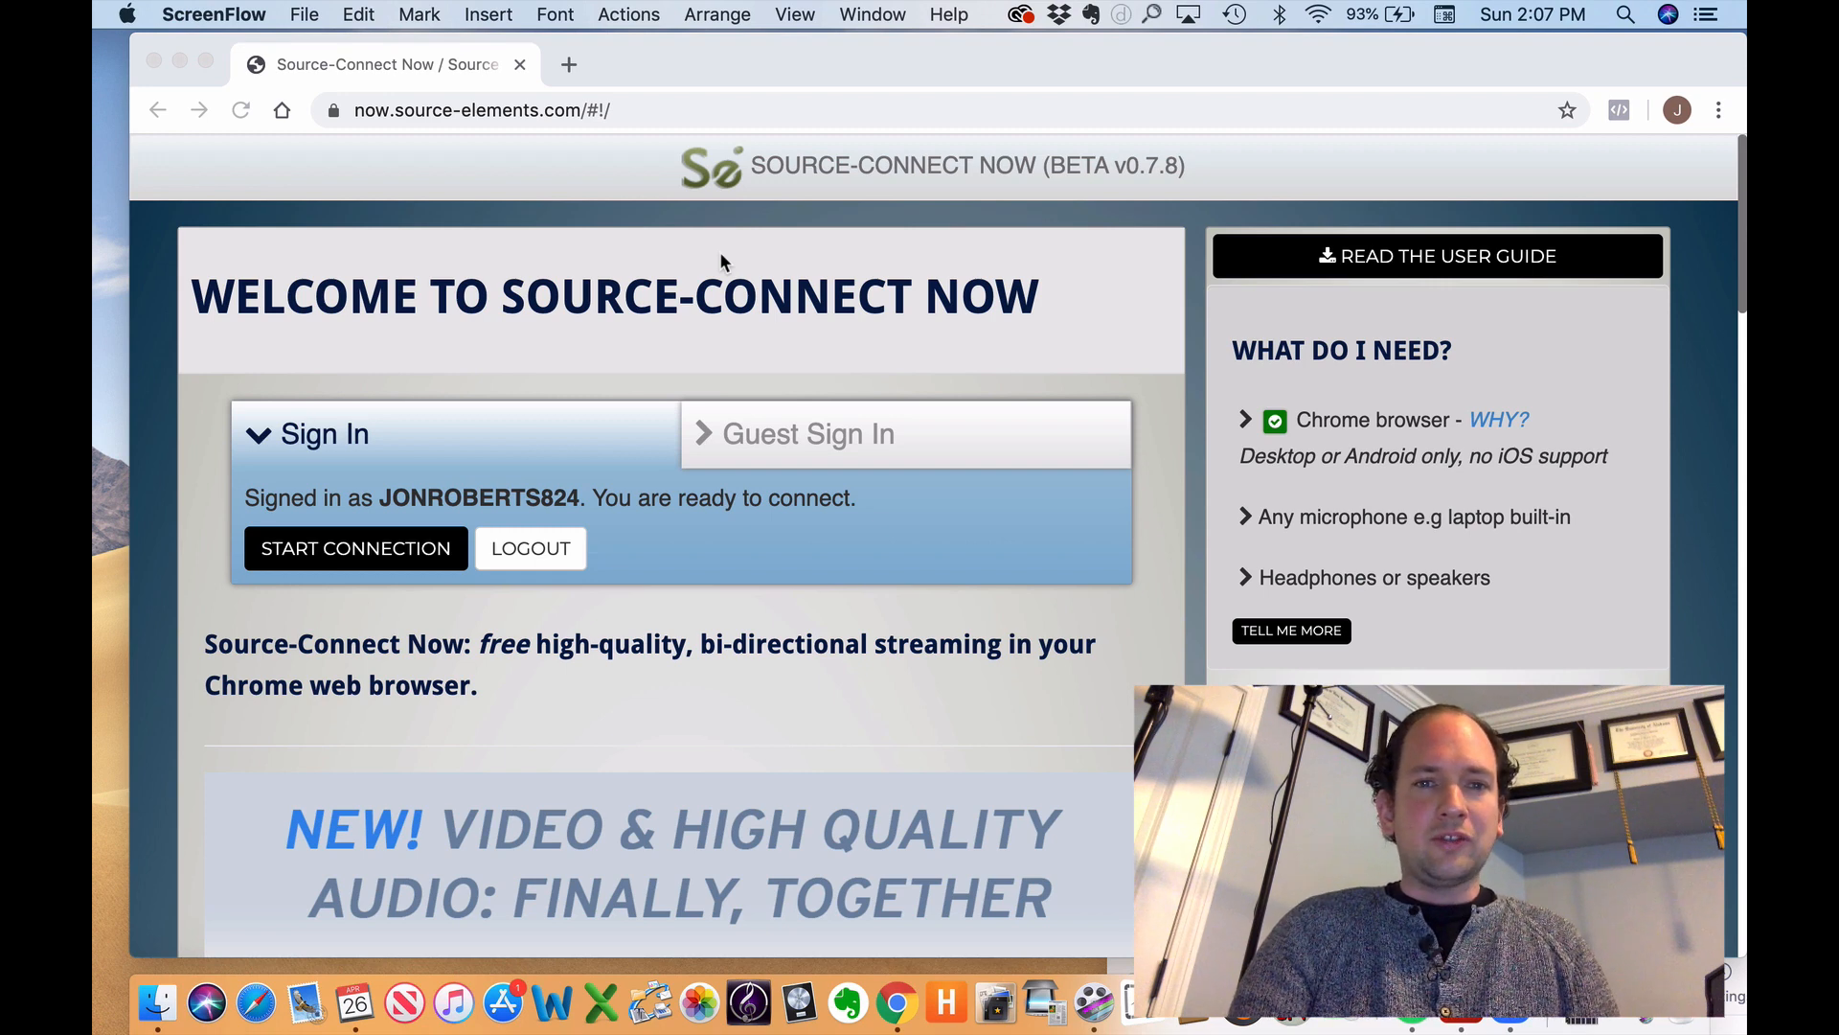
- Start a new connection and choose Best / 512kbps / Stereo as the send quality
{"action": "scroll", "scroll_direction": "down", "scroll_amount": 3}
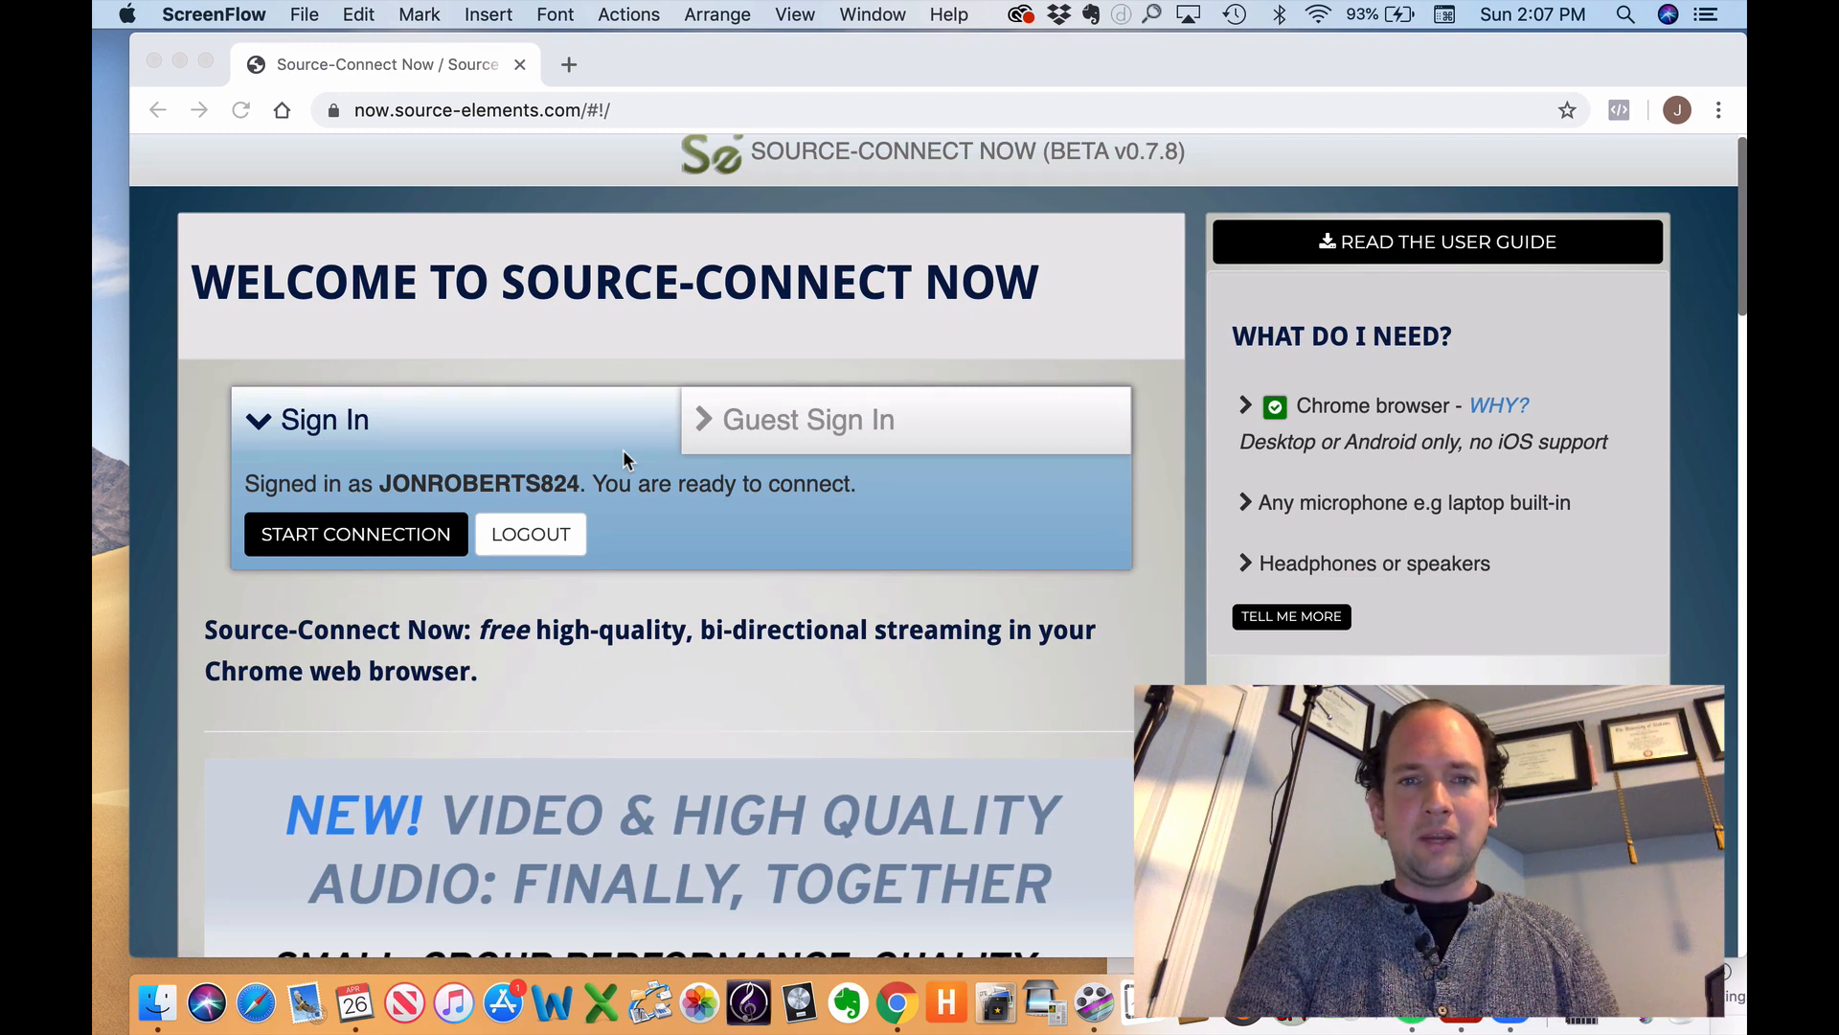
{"action": "mouse_move", "coordinate": [634, 580]}
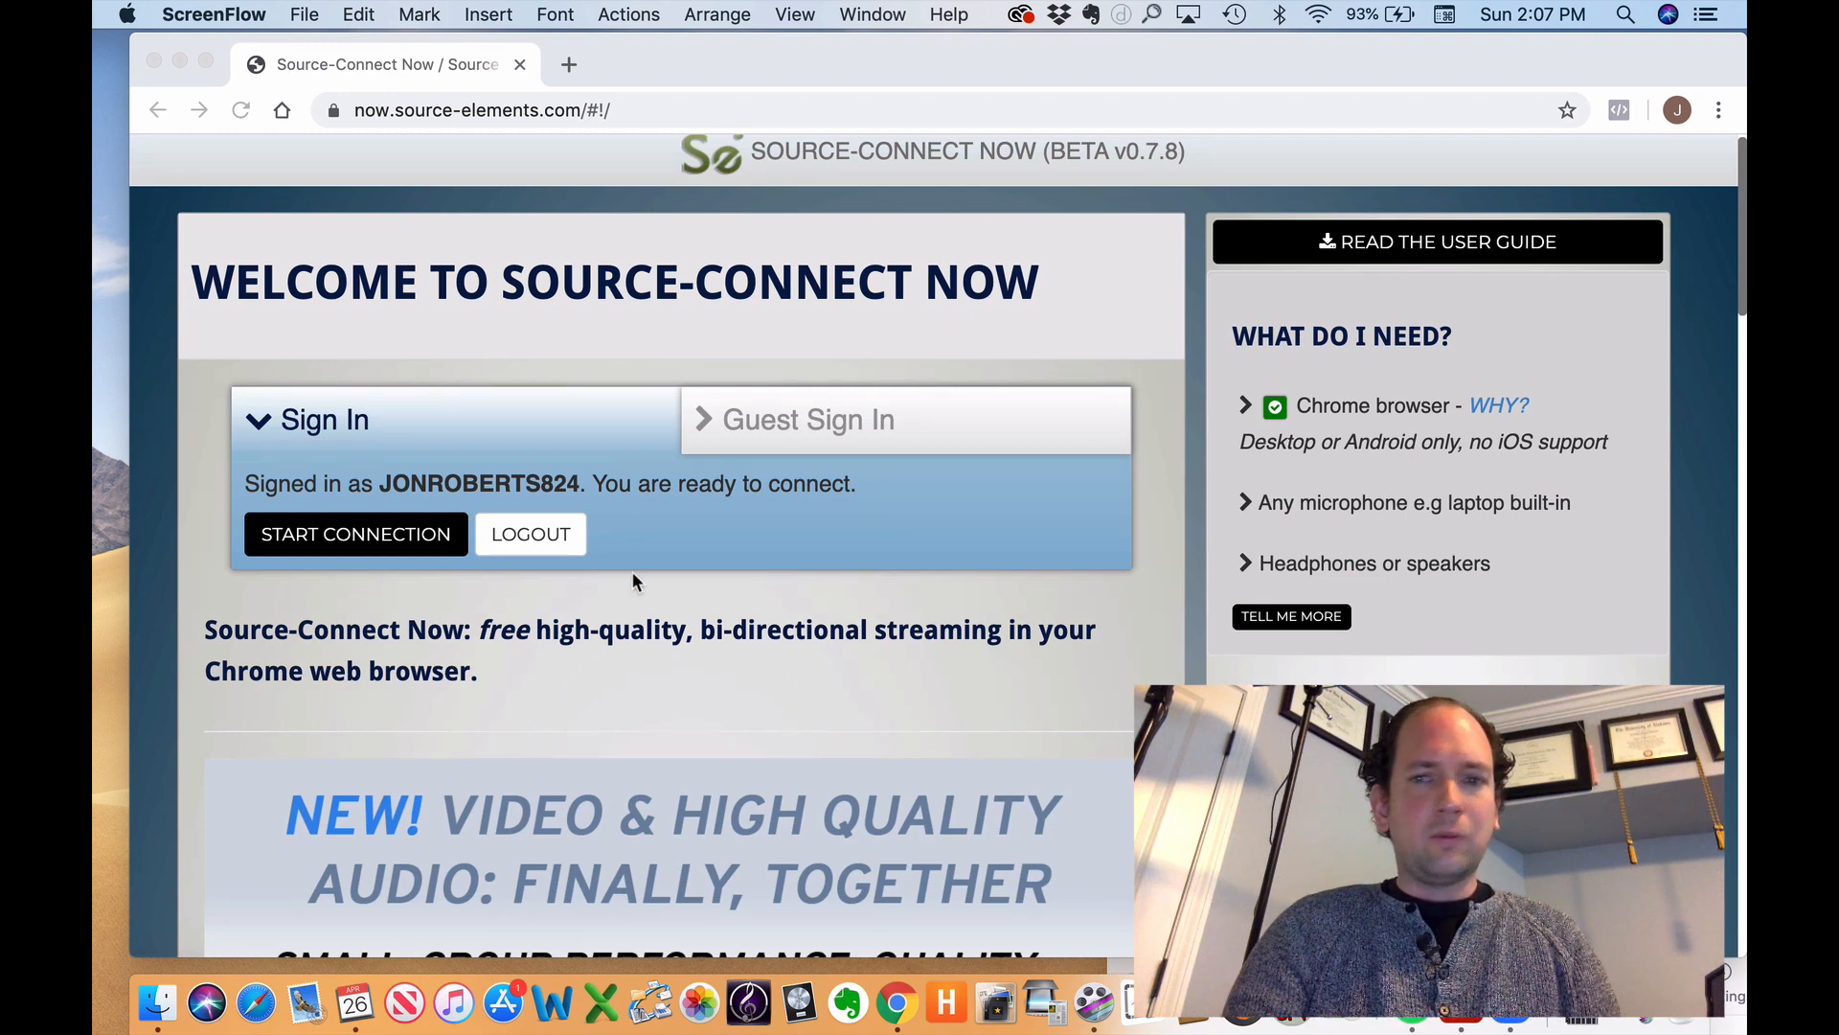
{"action": "scroll", "scroll_direction": "down", "scroll_amount": 3}
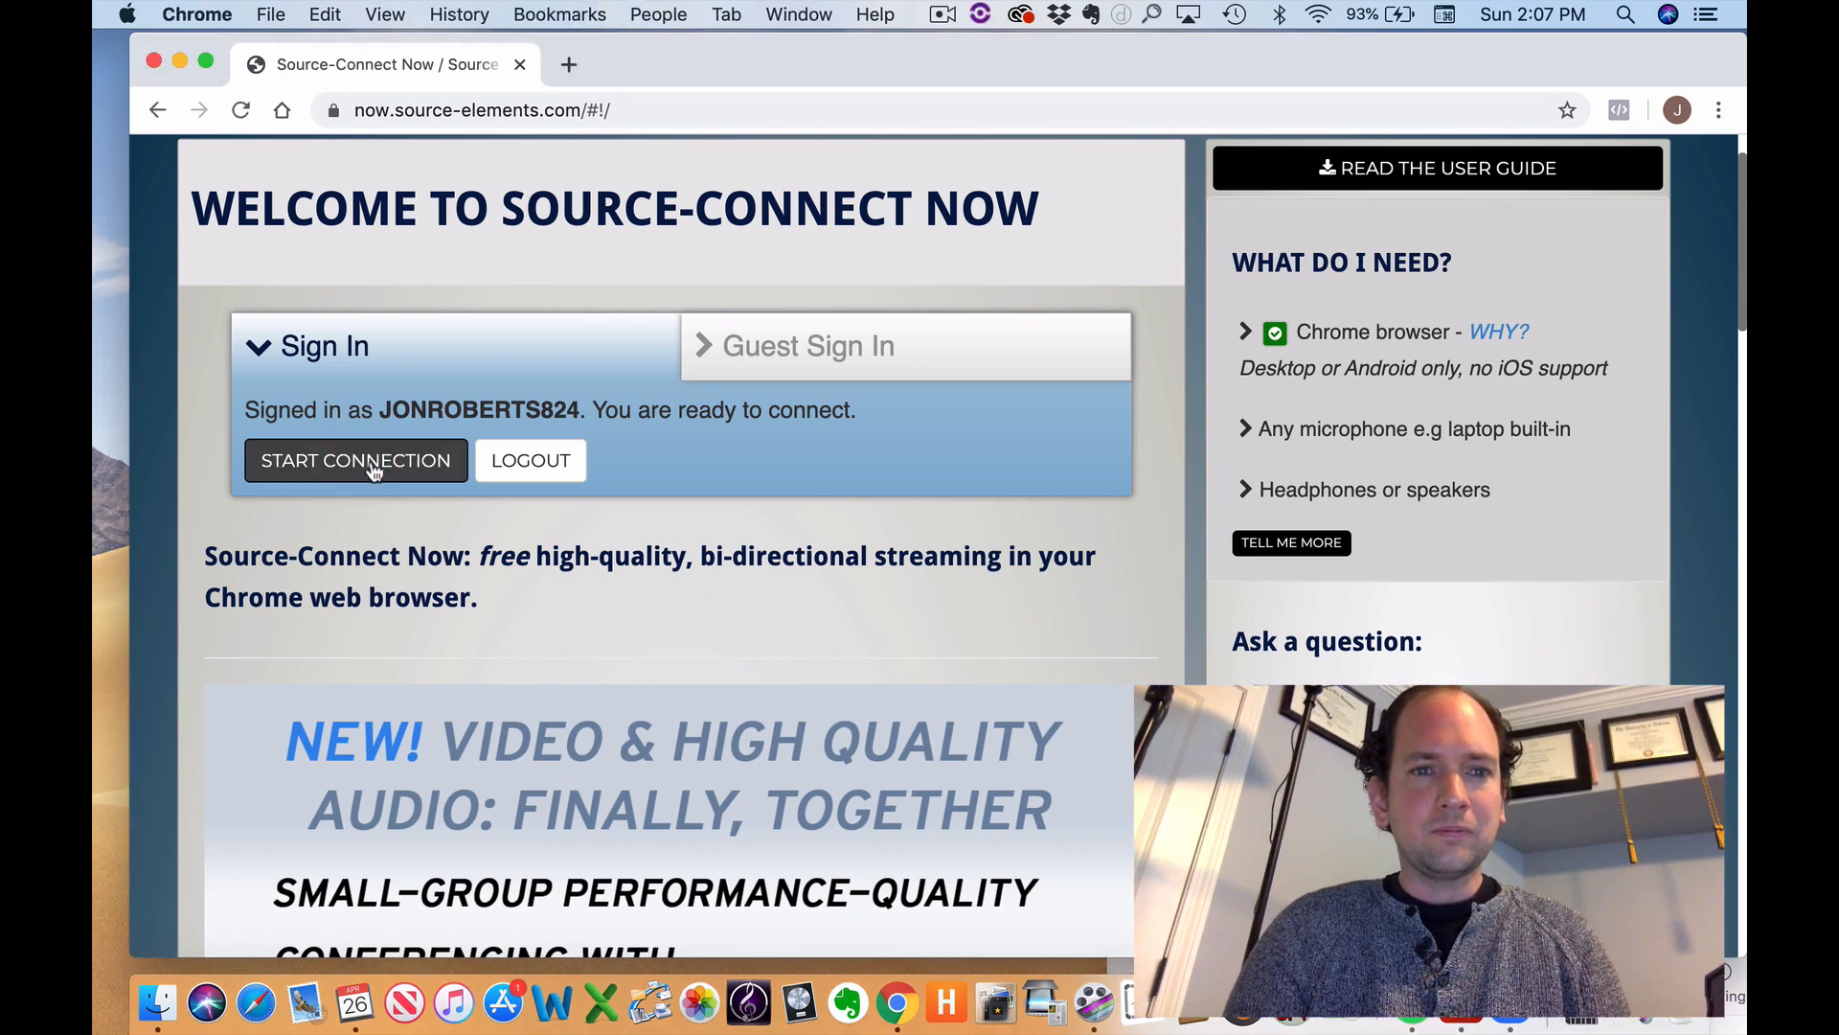
{"action": "left_click", "coordinate": [356, 460]}
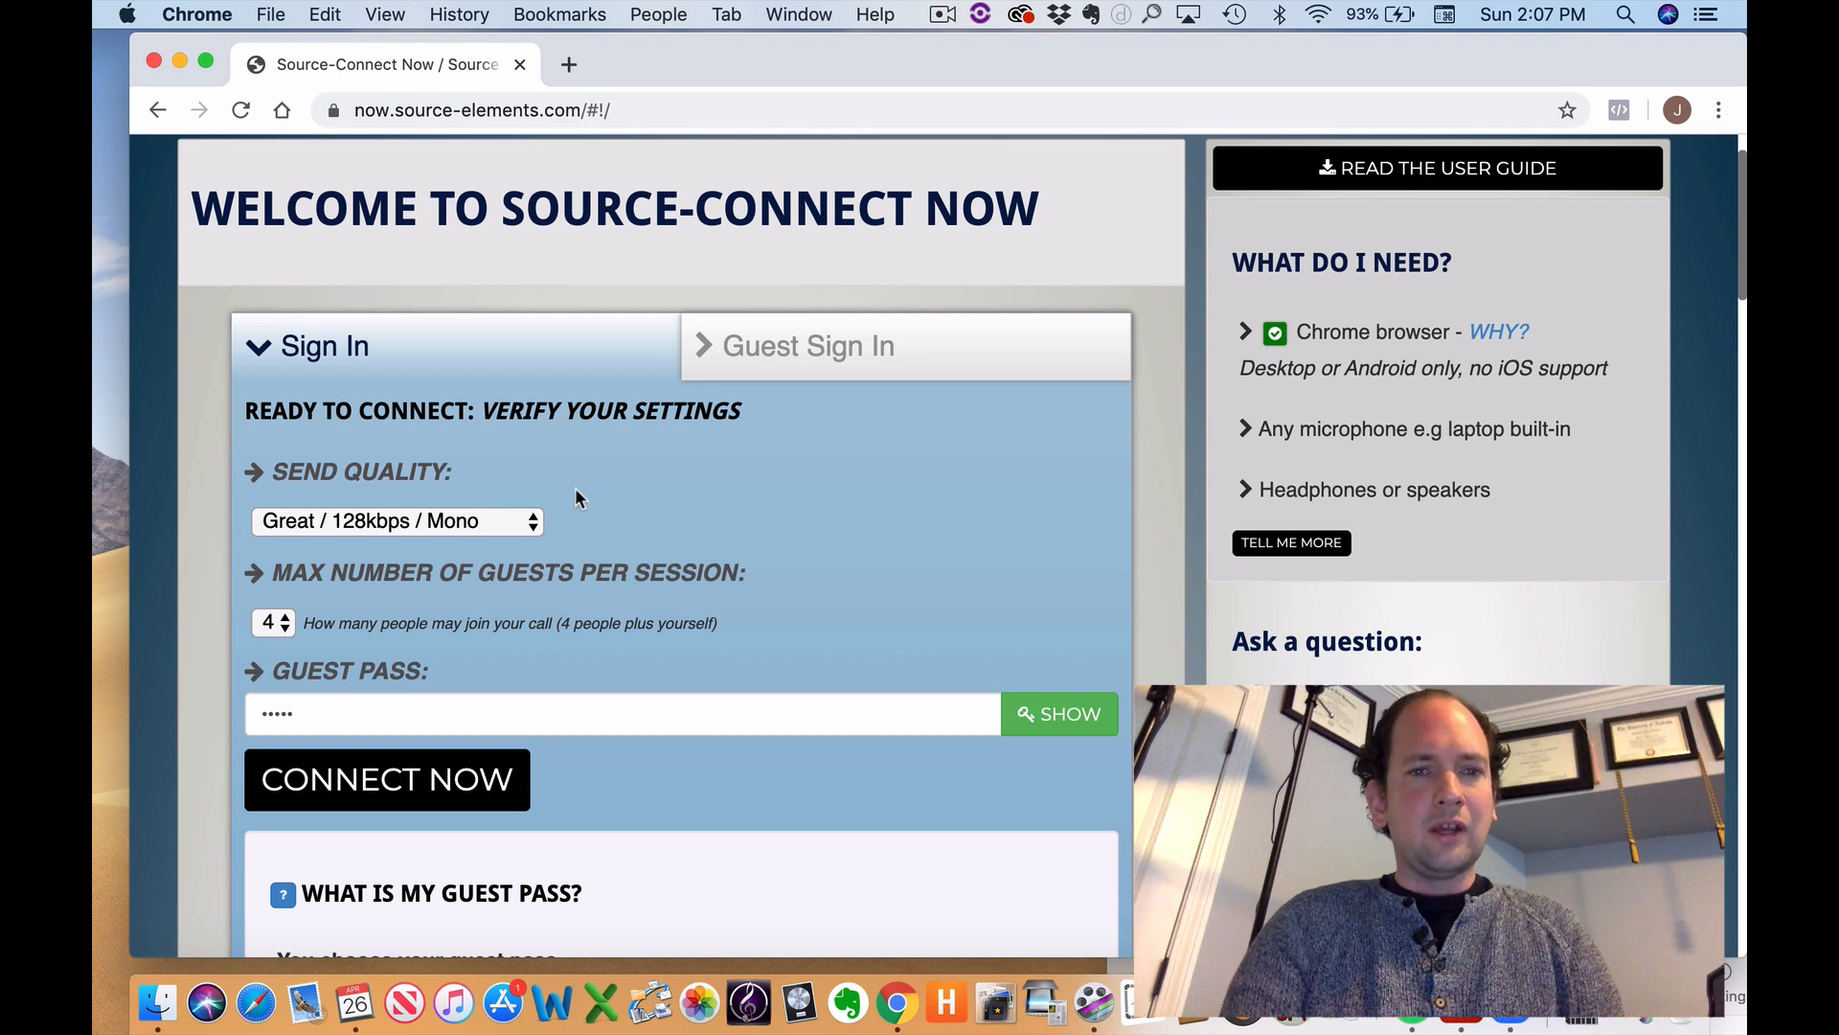
{"action": "scroll", "scroll_direction": "down", "scroll_amount": 3}
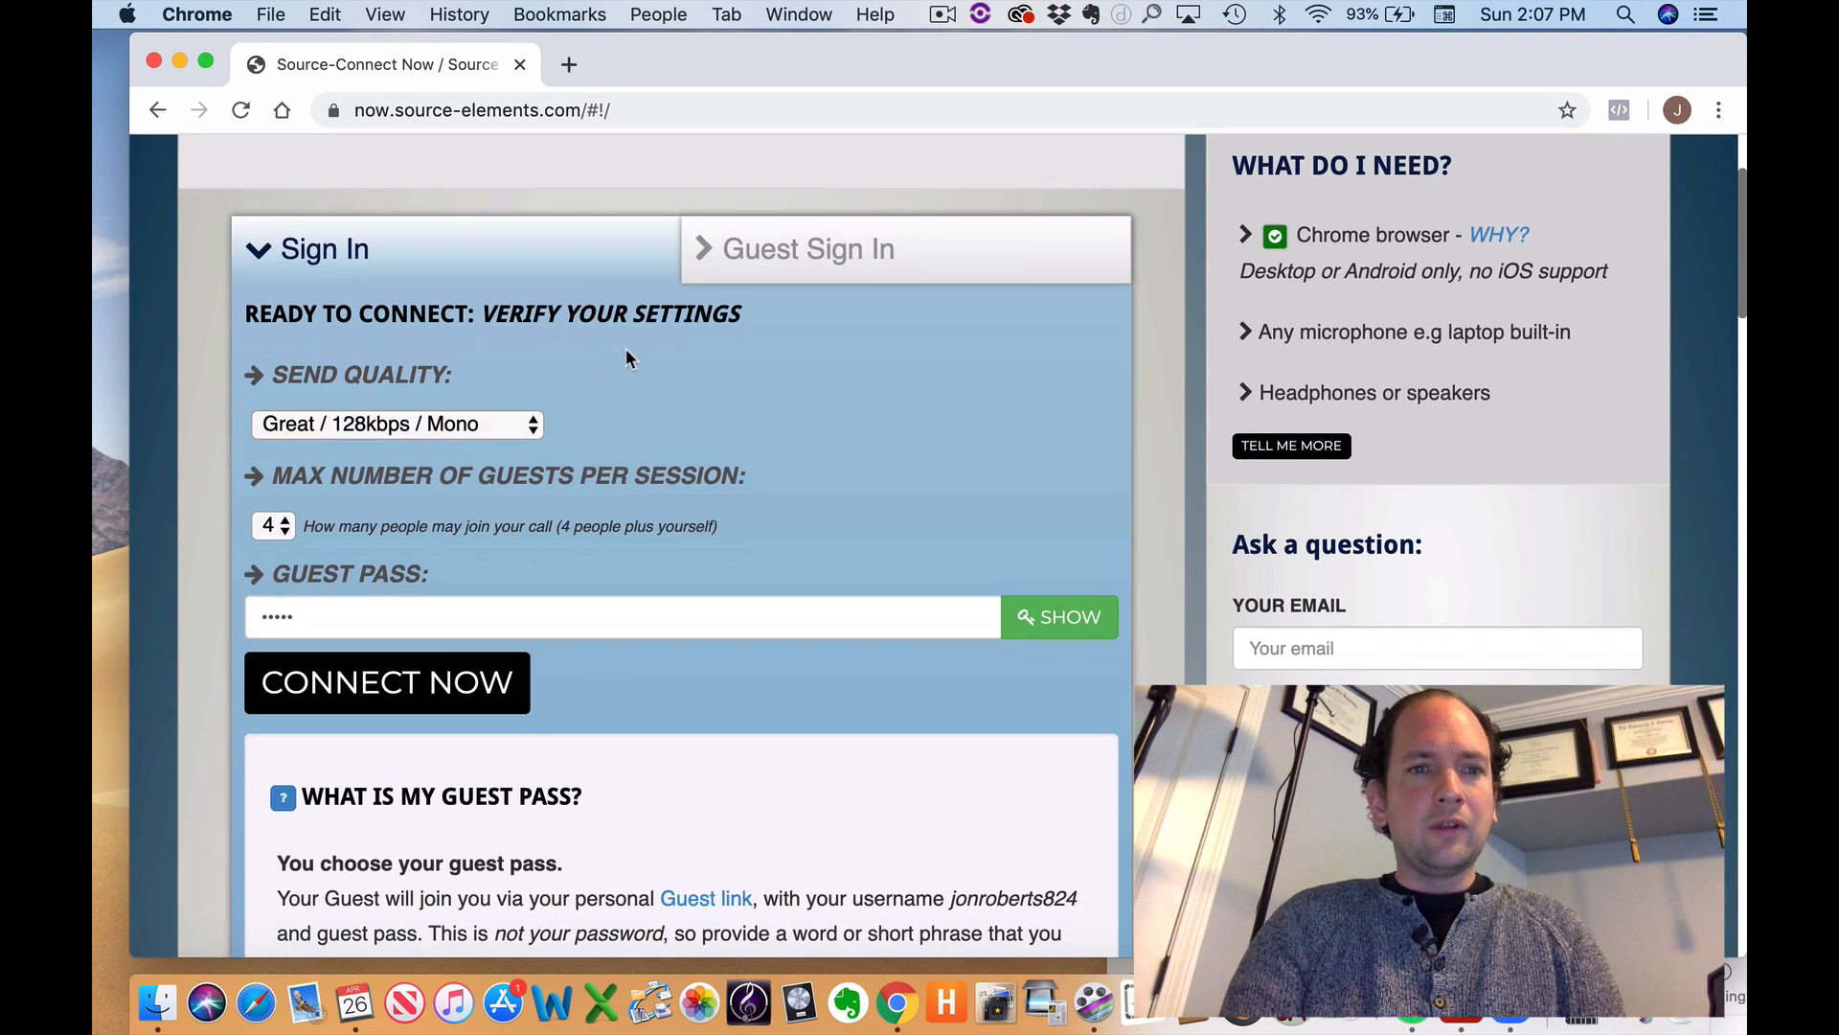
{"action": "left_click", "coordinate": [396, 423]}
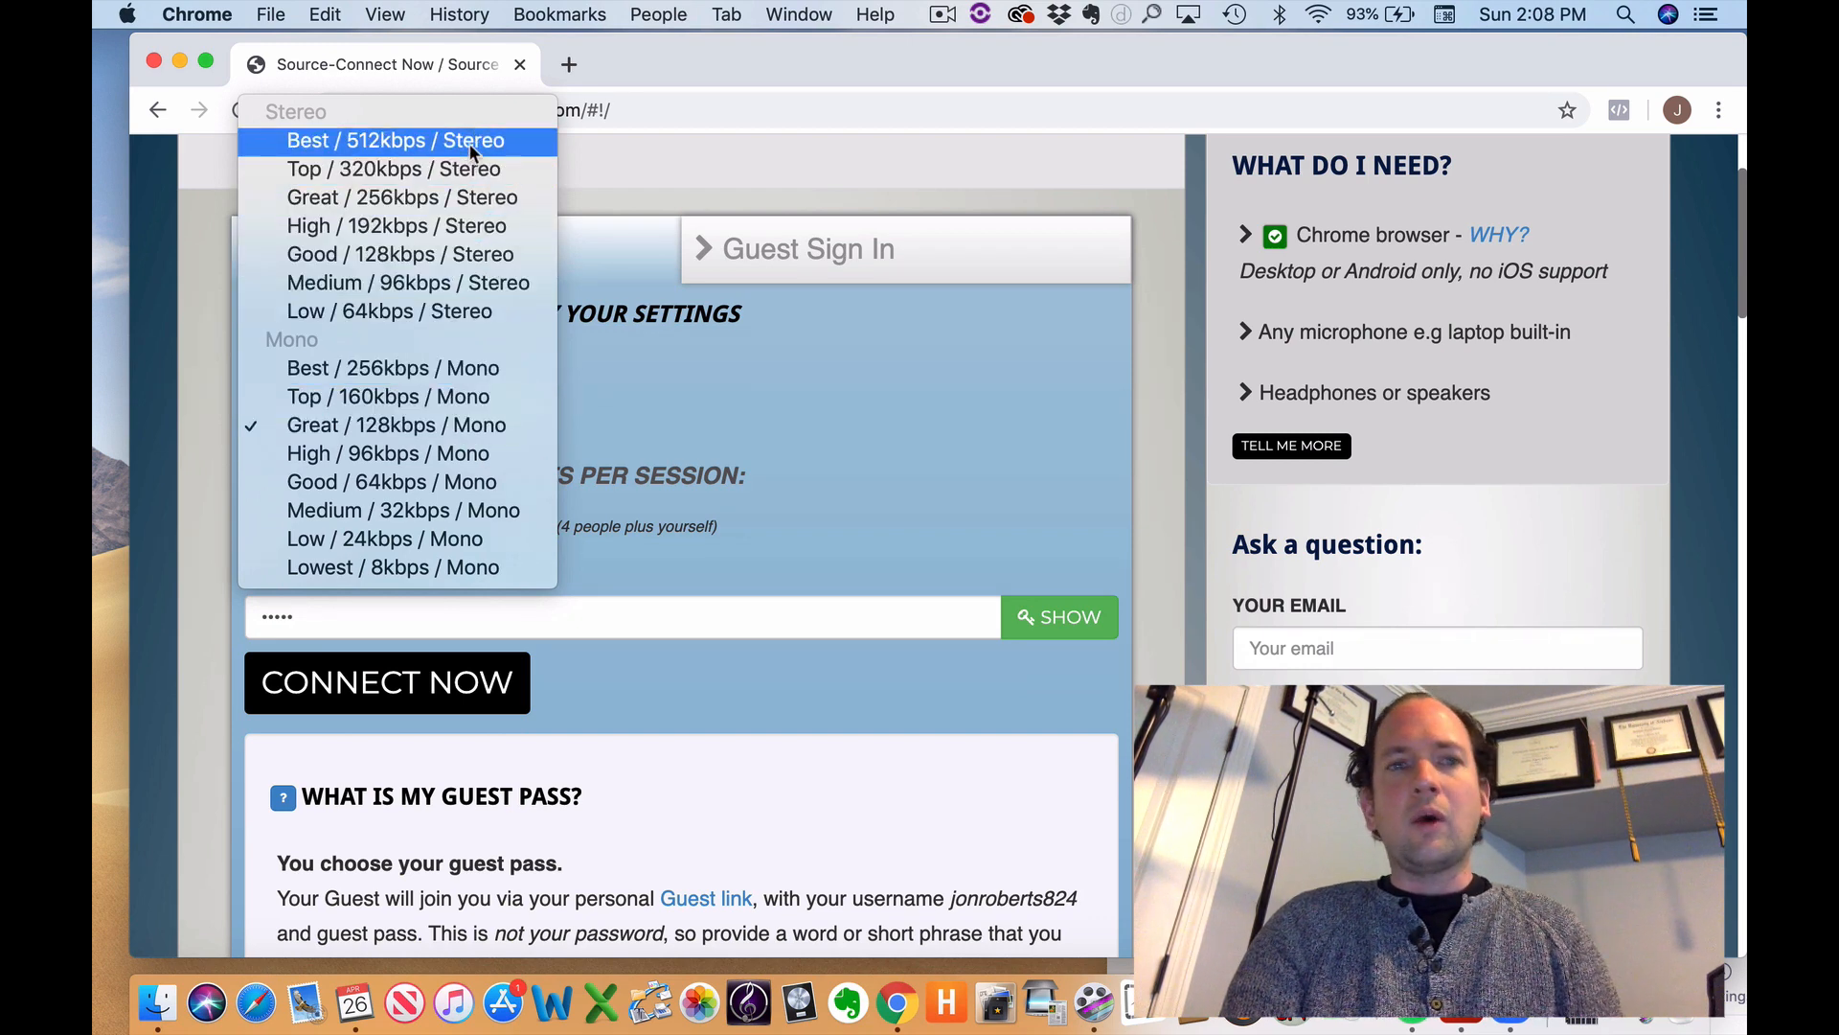
{"action": "mouse_move", "coordinate": [441, 353]}
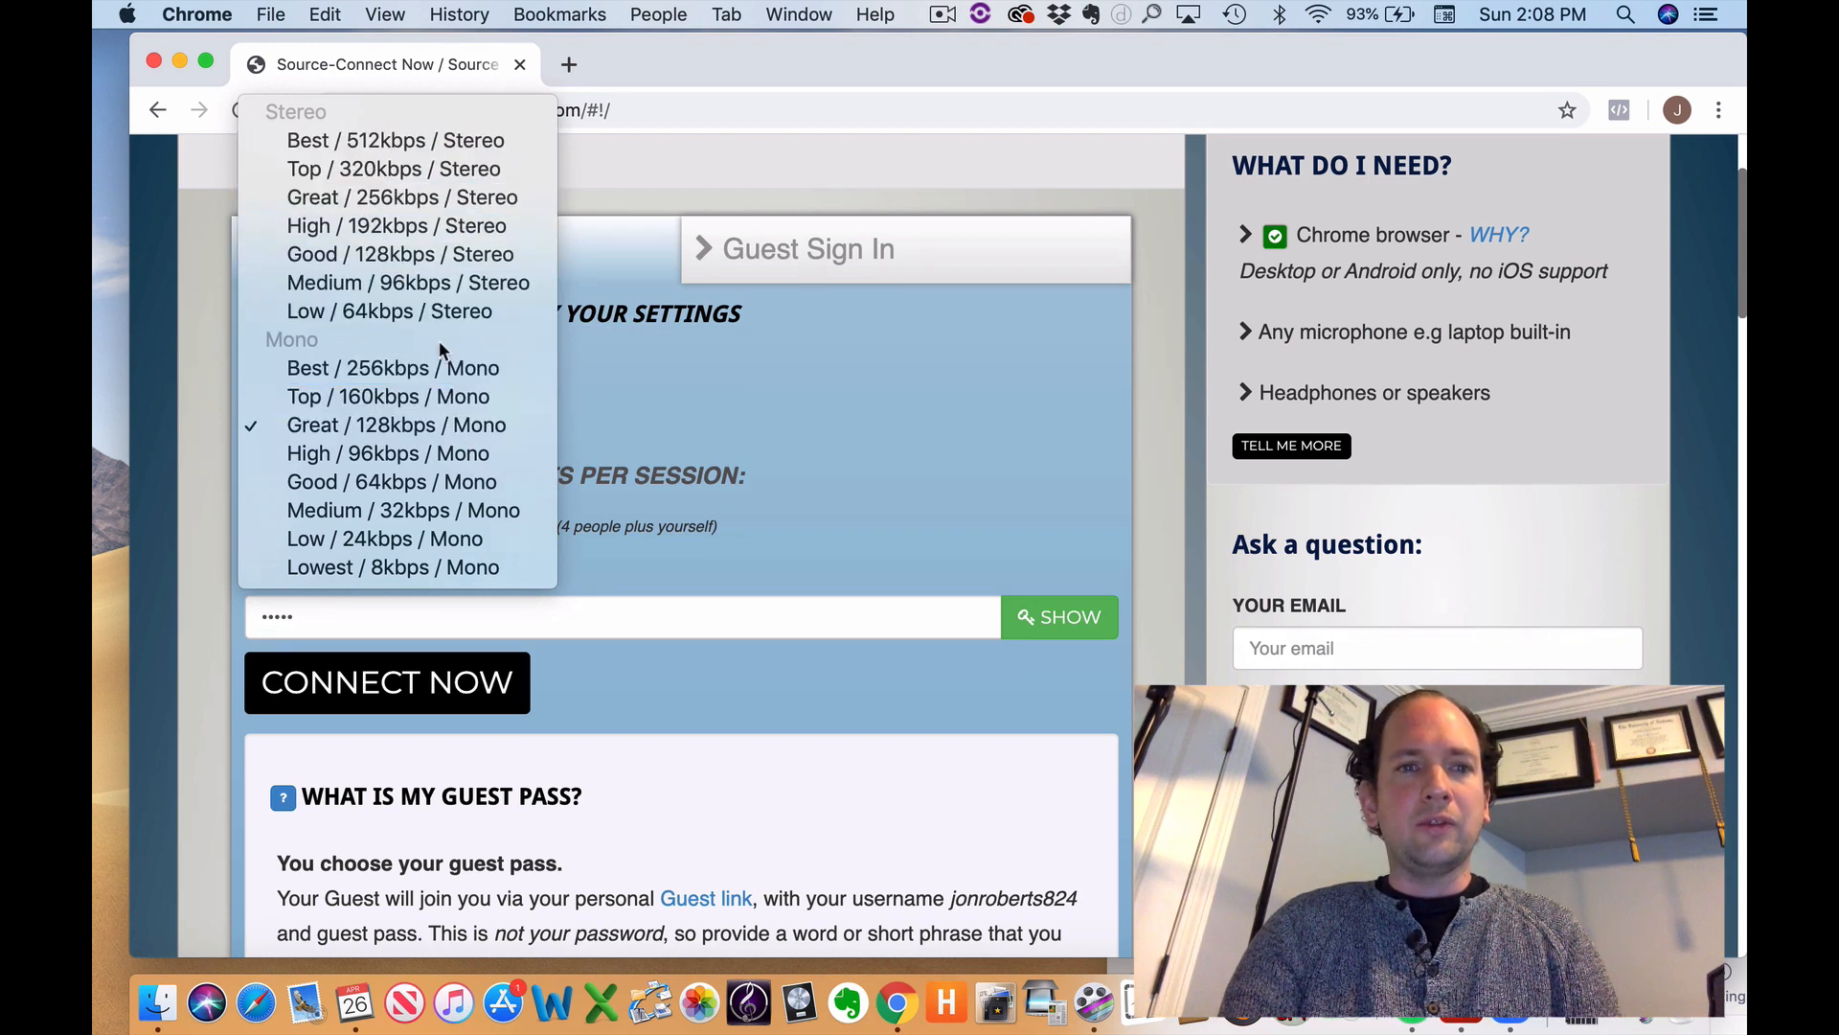
{"action": "mouse_move", "coordinate": [400, 255]}
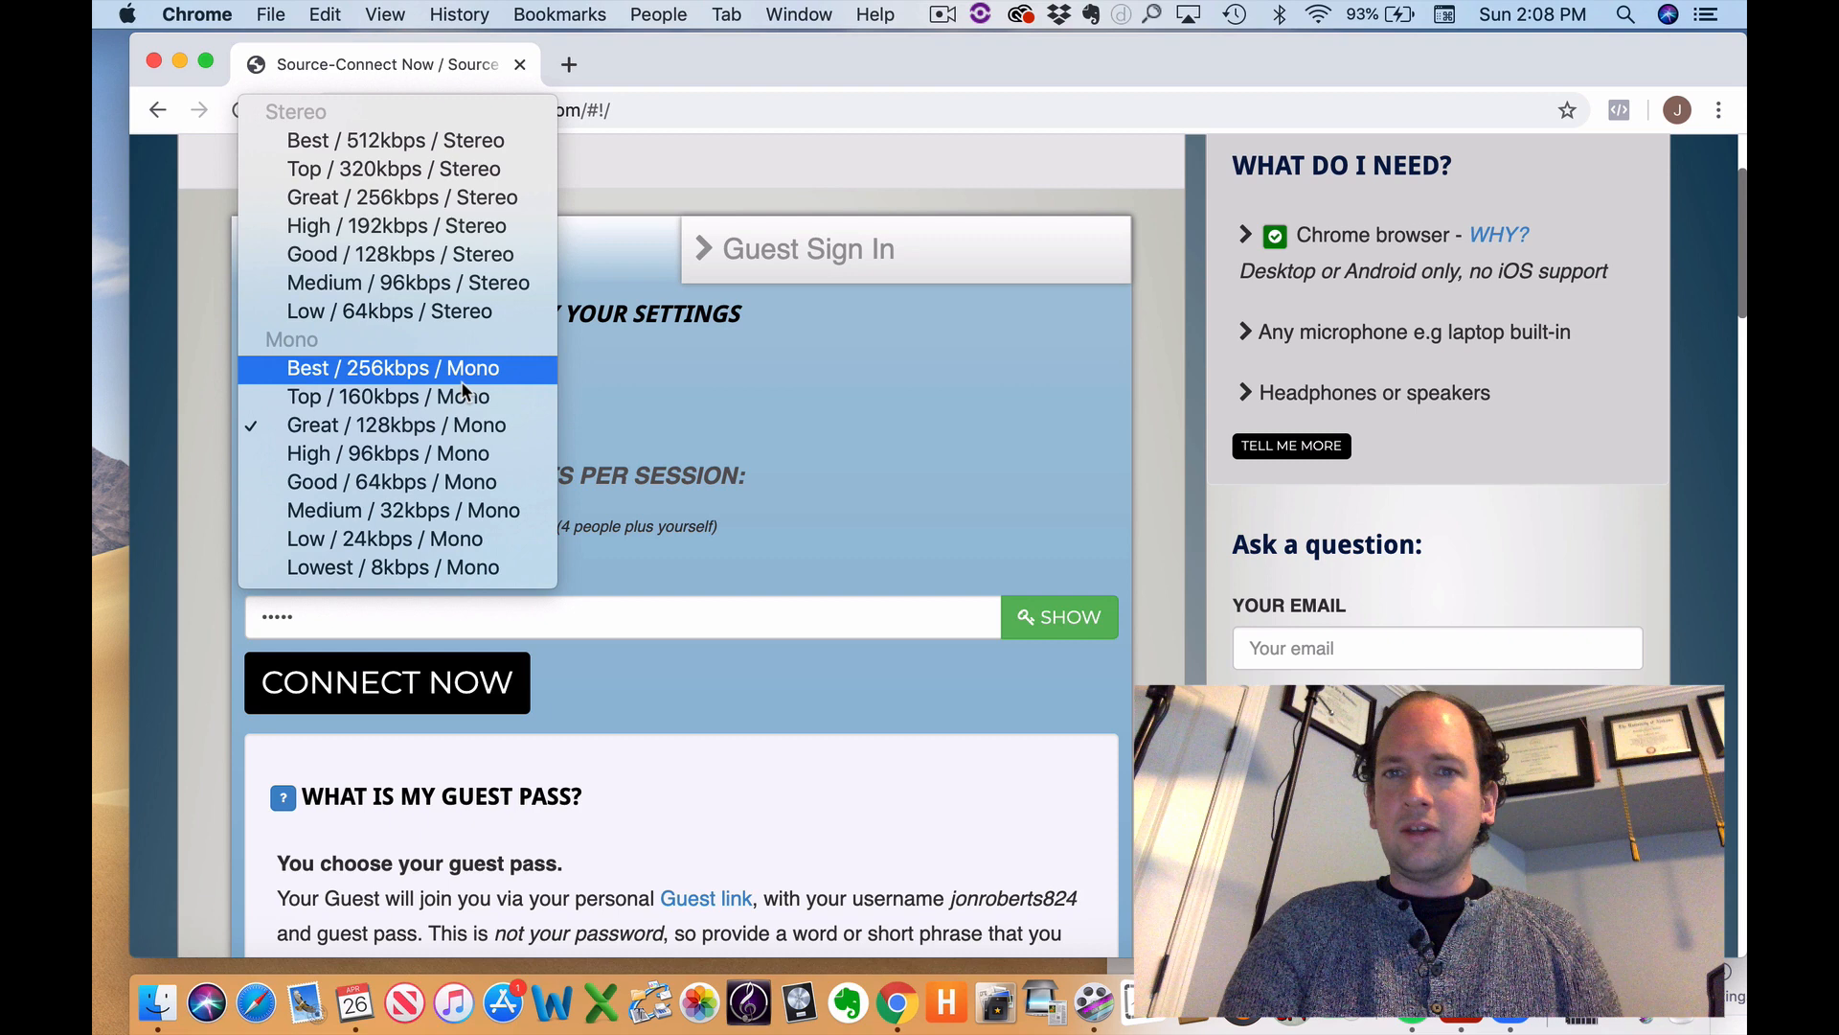
{"action": "mouse_move", "coordinate": [395, 140]}
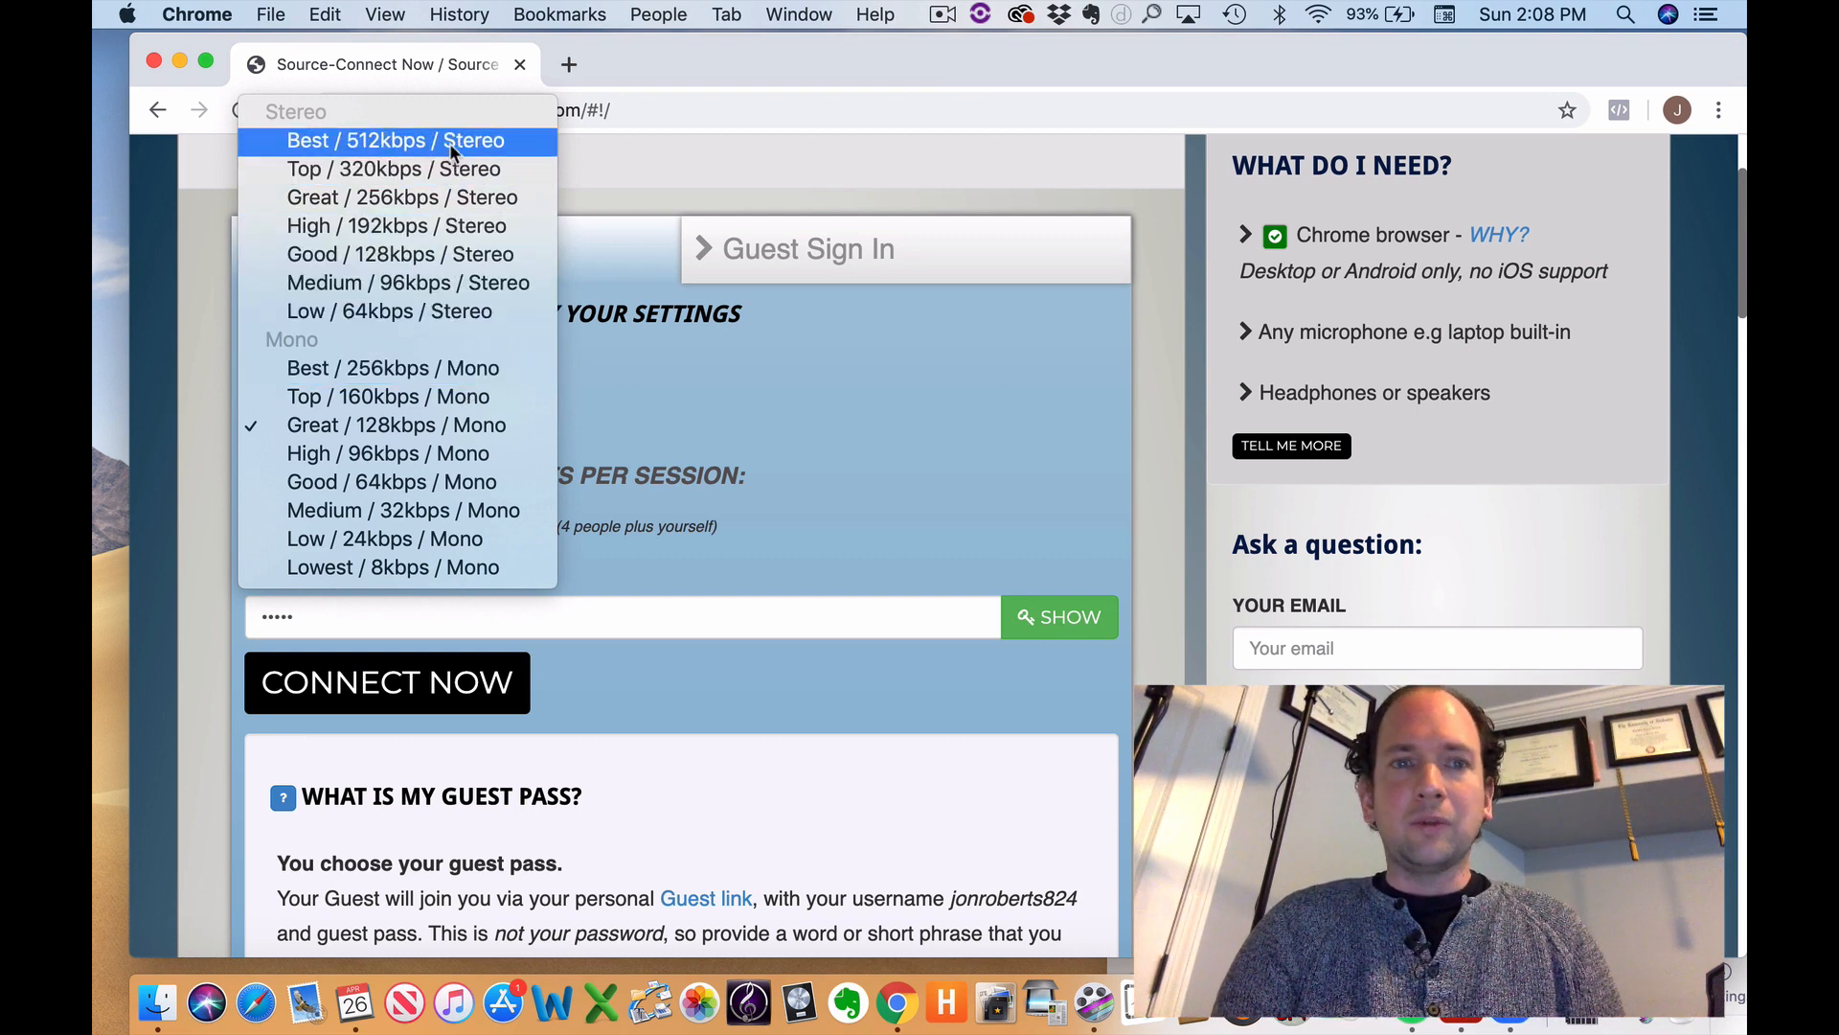
{"action": "left_click", "coordinate": [397, 140]}
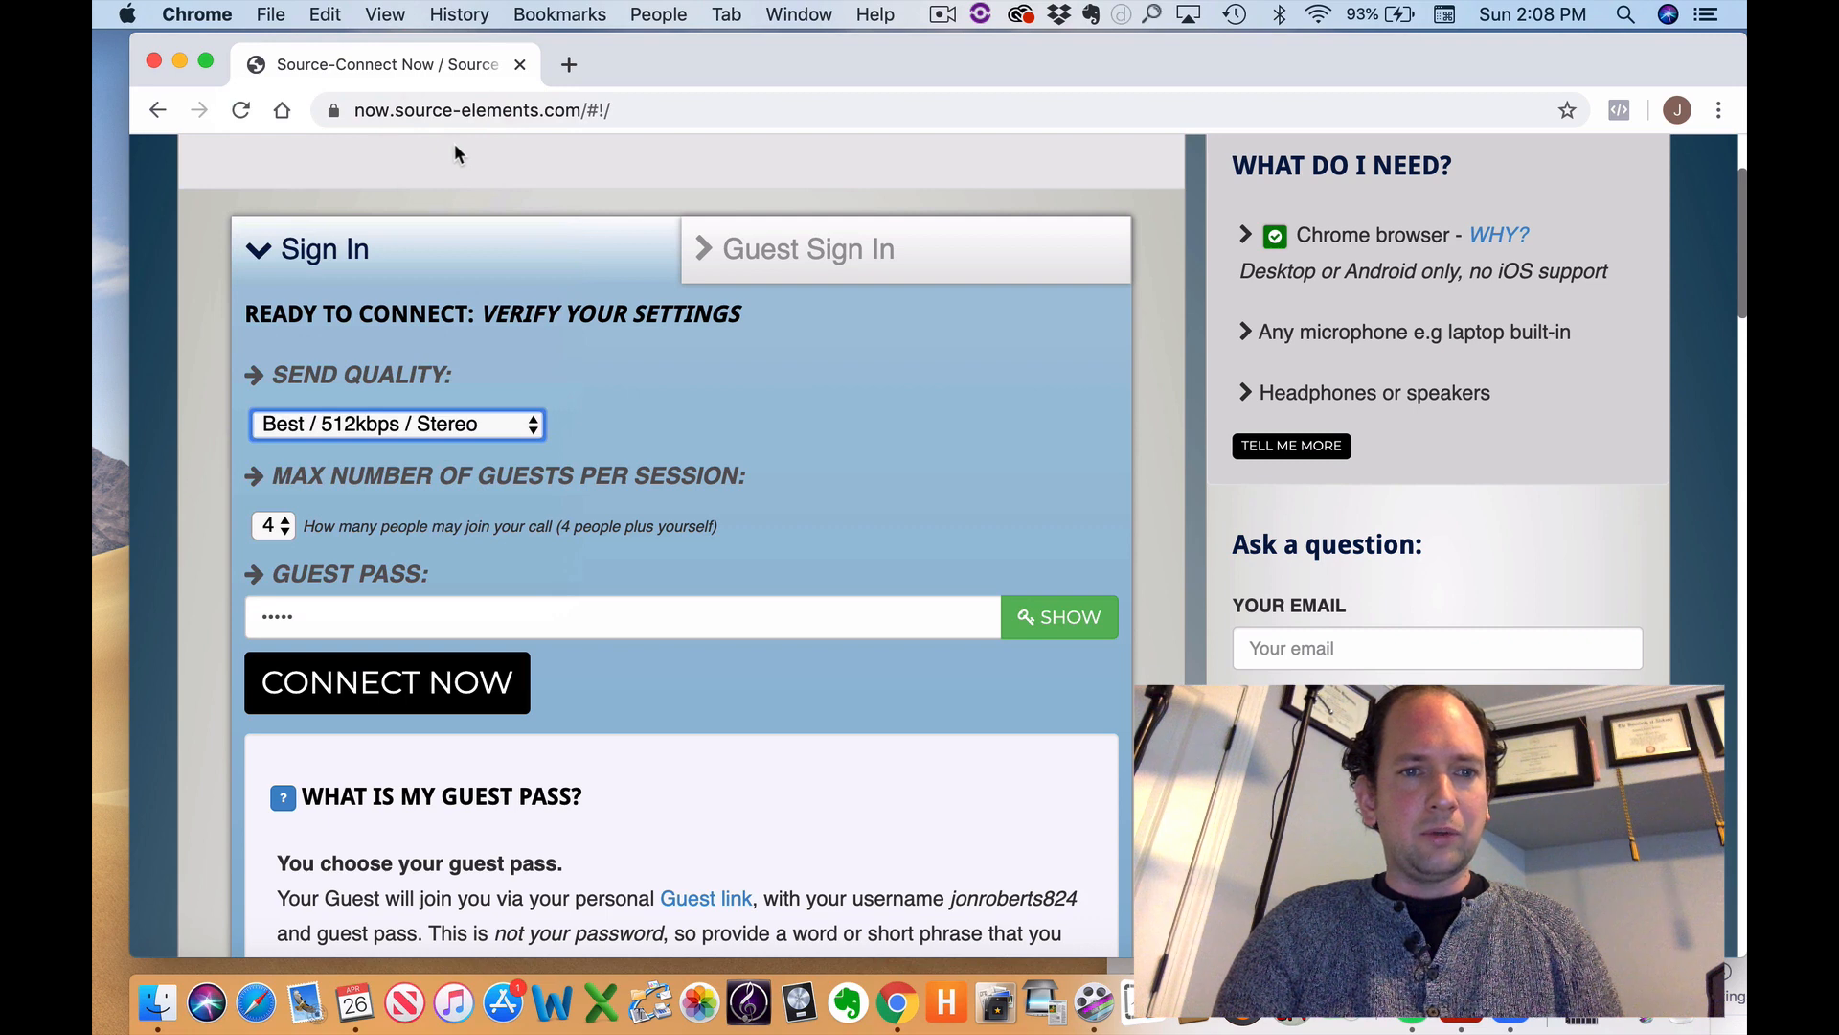
{"action": "scroll", "scroll_direction": "down", "scroll_amount": 3}
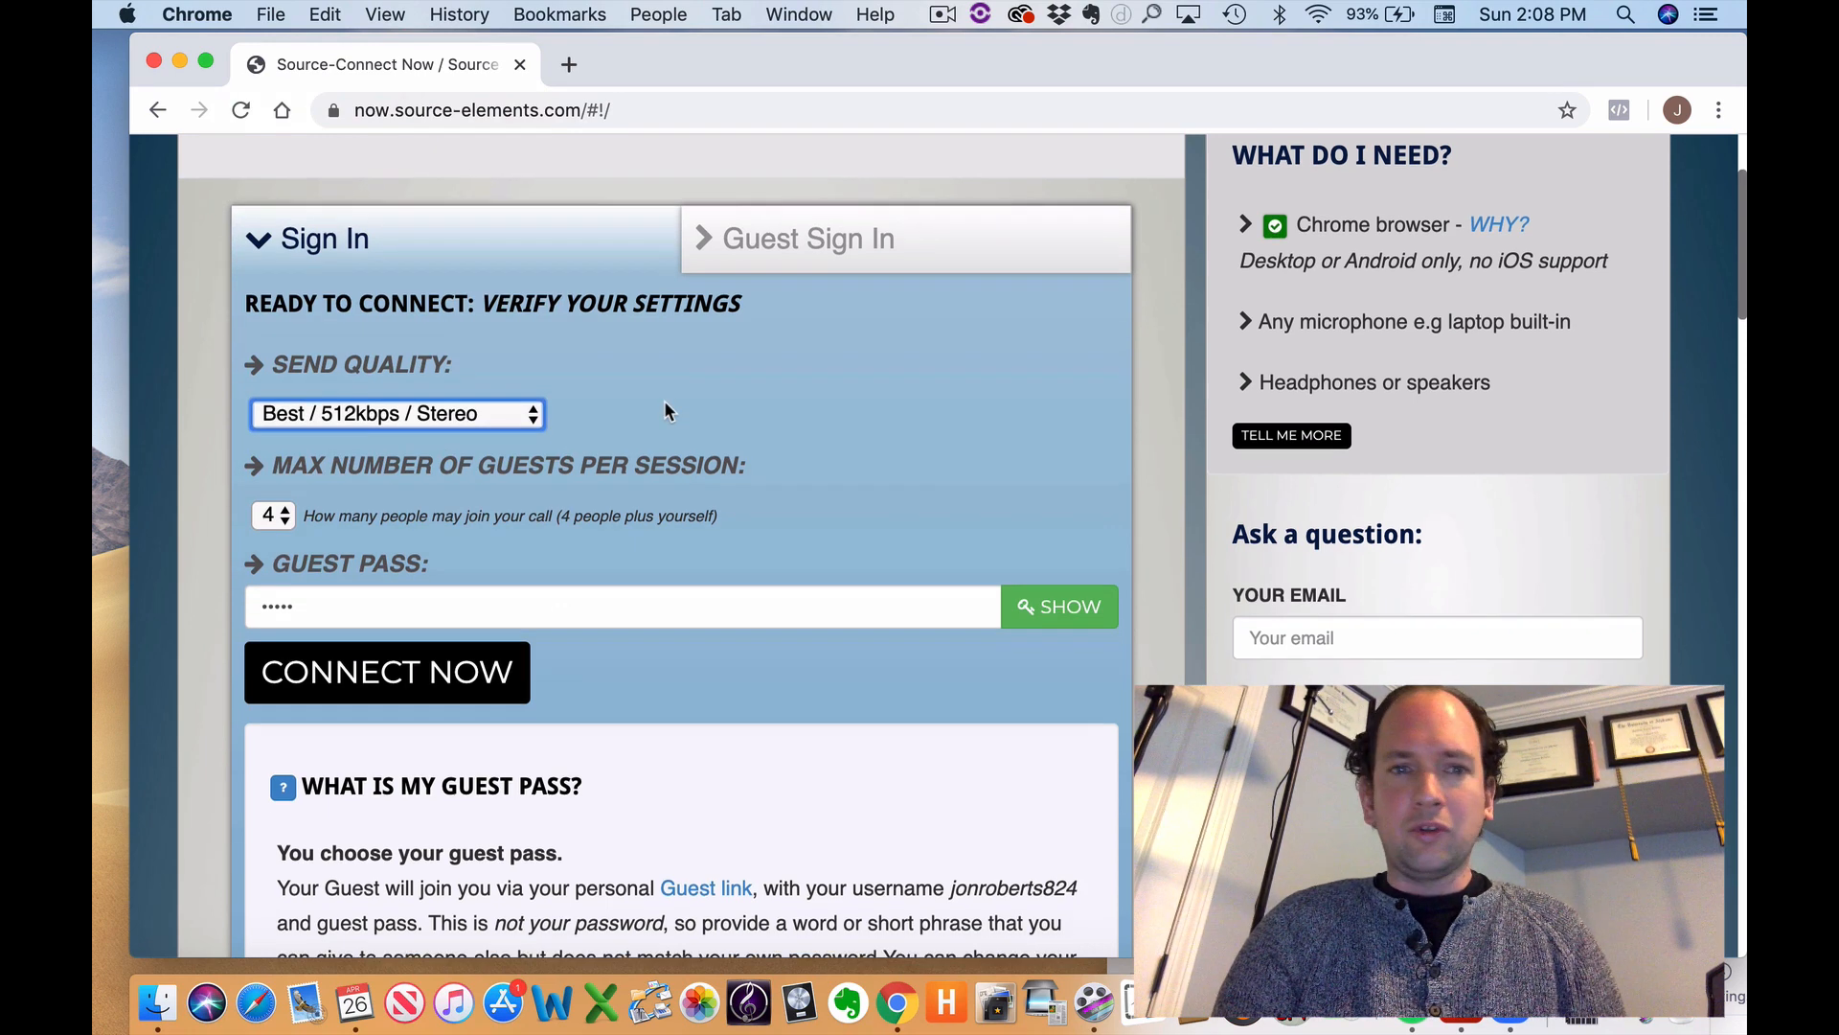
{"action": "scroll", "scroll_direction": "down", "scroll_amount": 3}
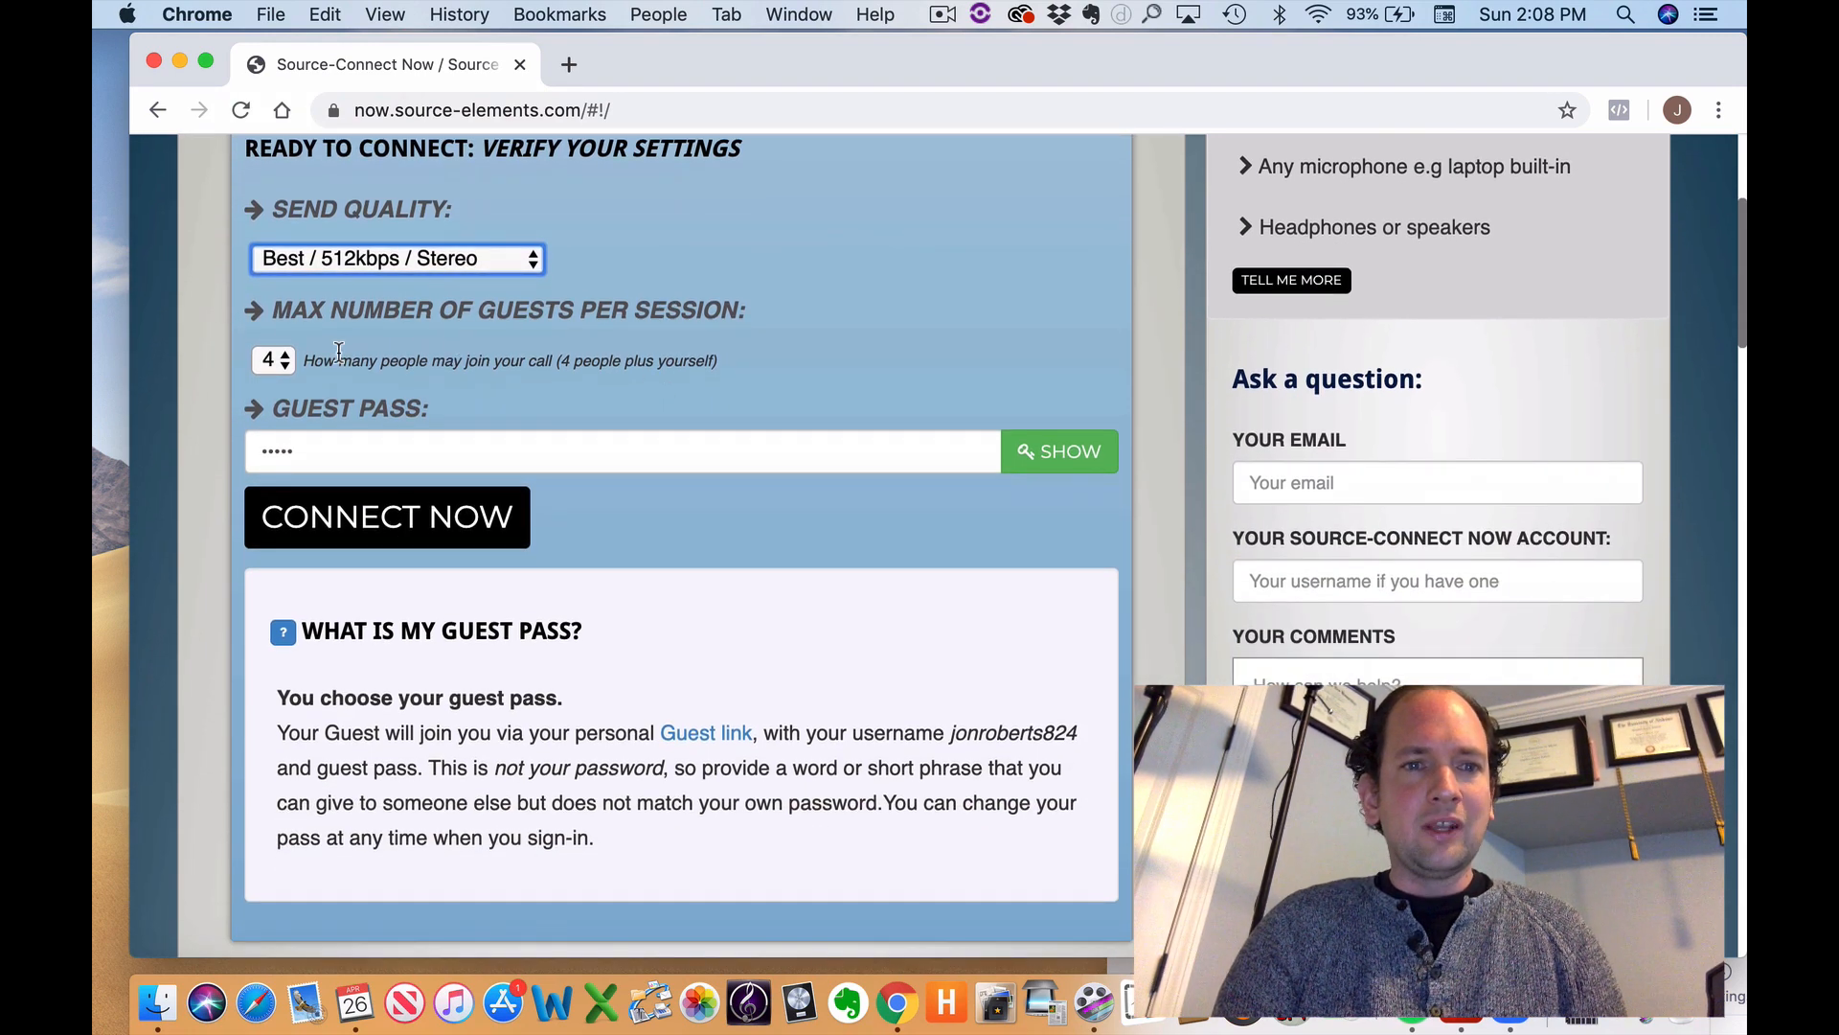
- Keep maximum guests per session at 4 after briefly trying 5
{"action": "left_click", "coordinate": [272, 358]}
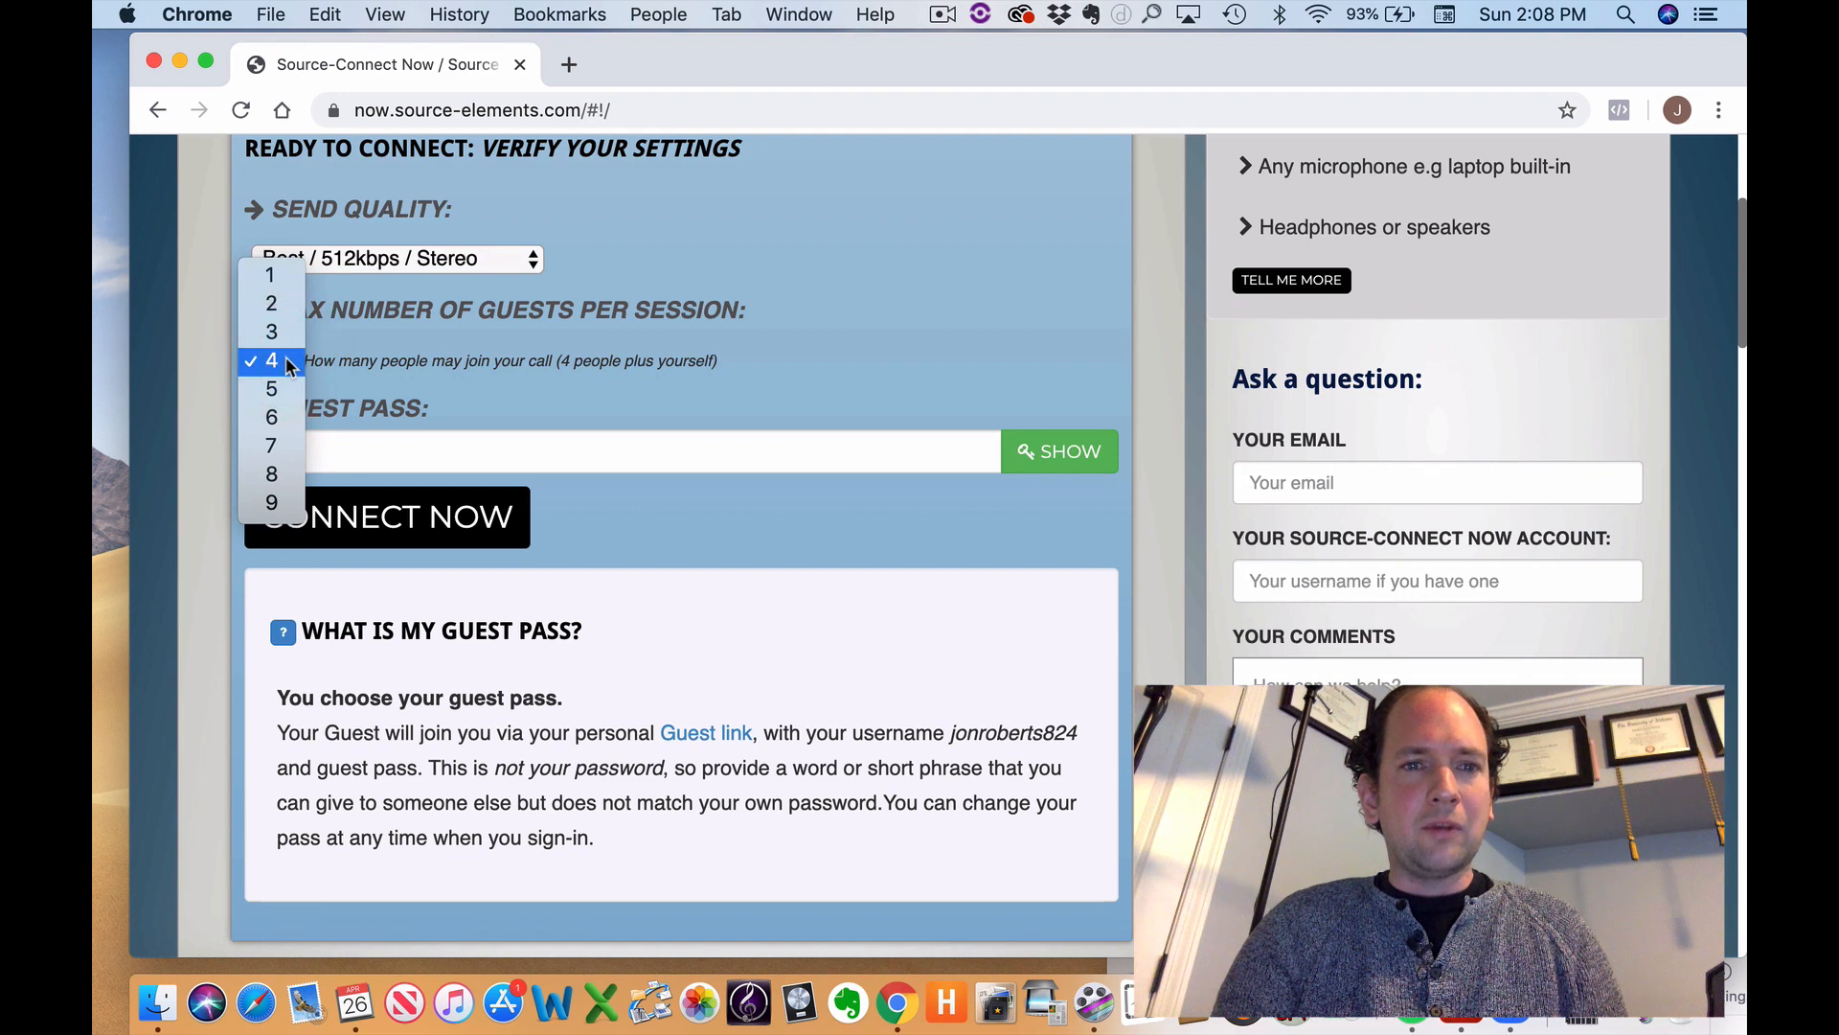
{"action": "left_click", "coordinate": [270, 358]}
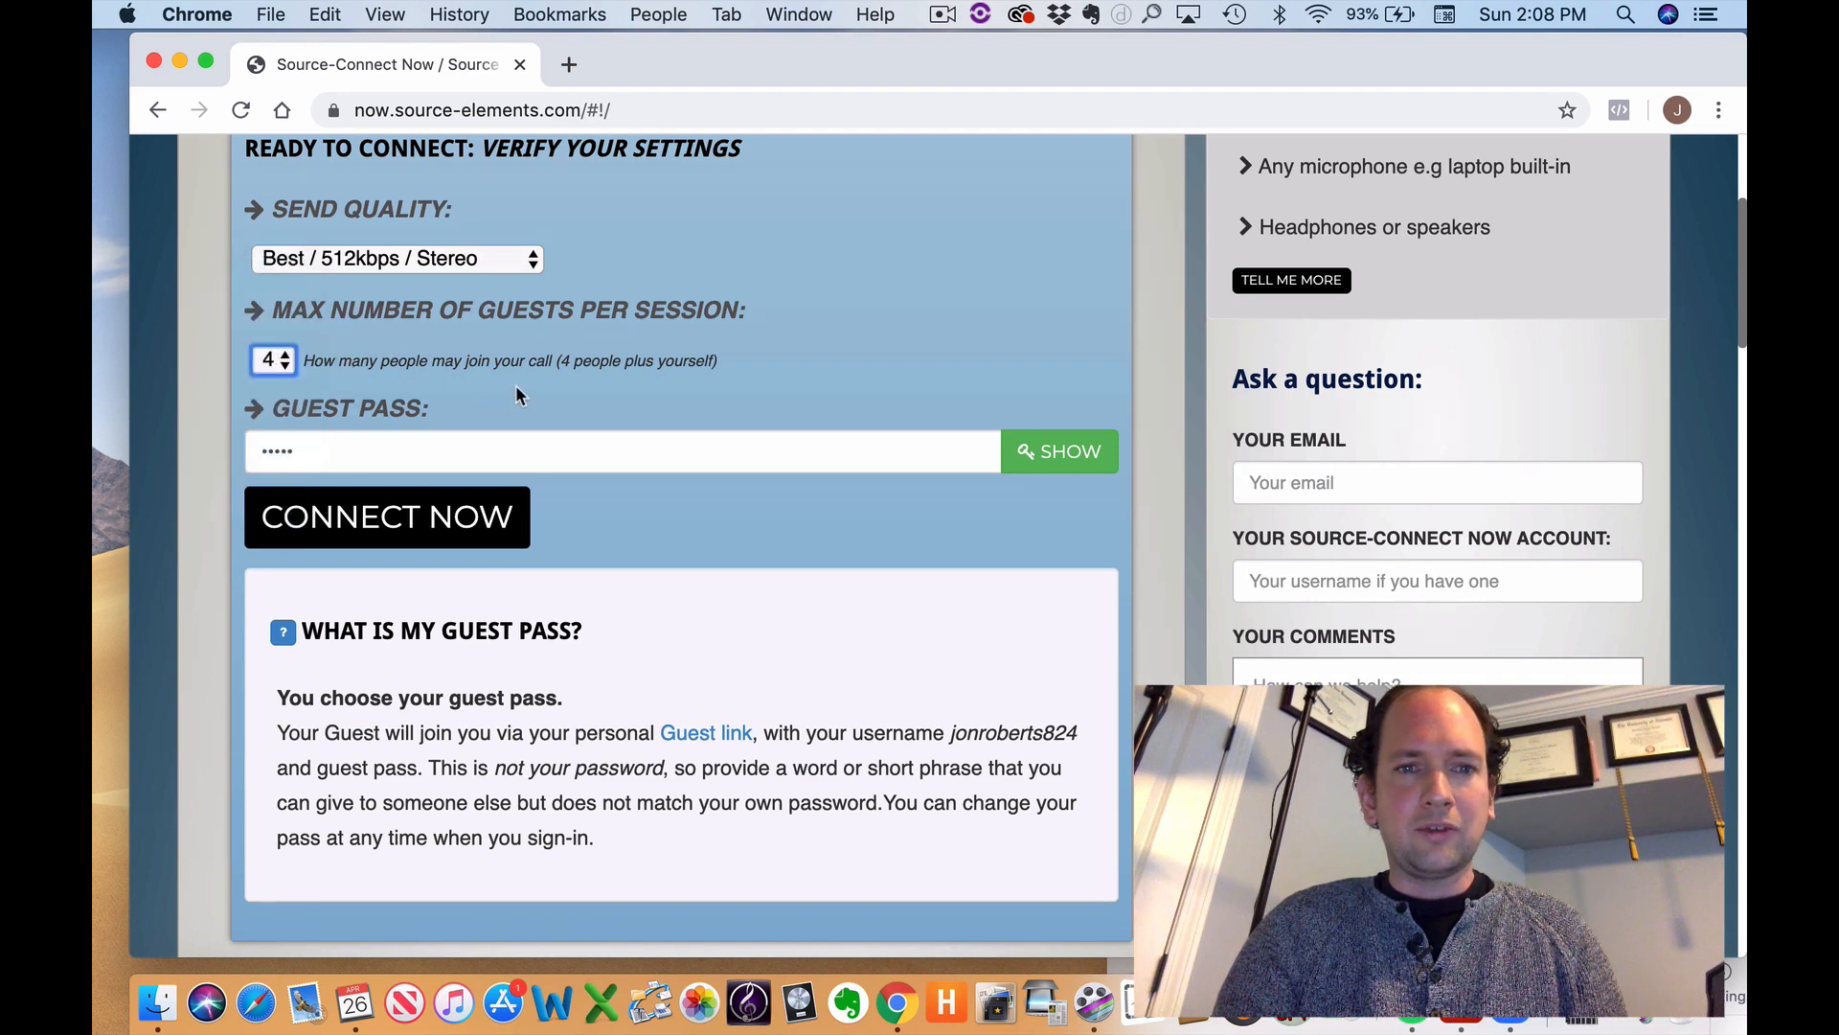
{"action": "mouse_move", "coordinate": [347, 368]}
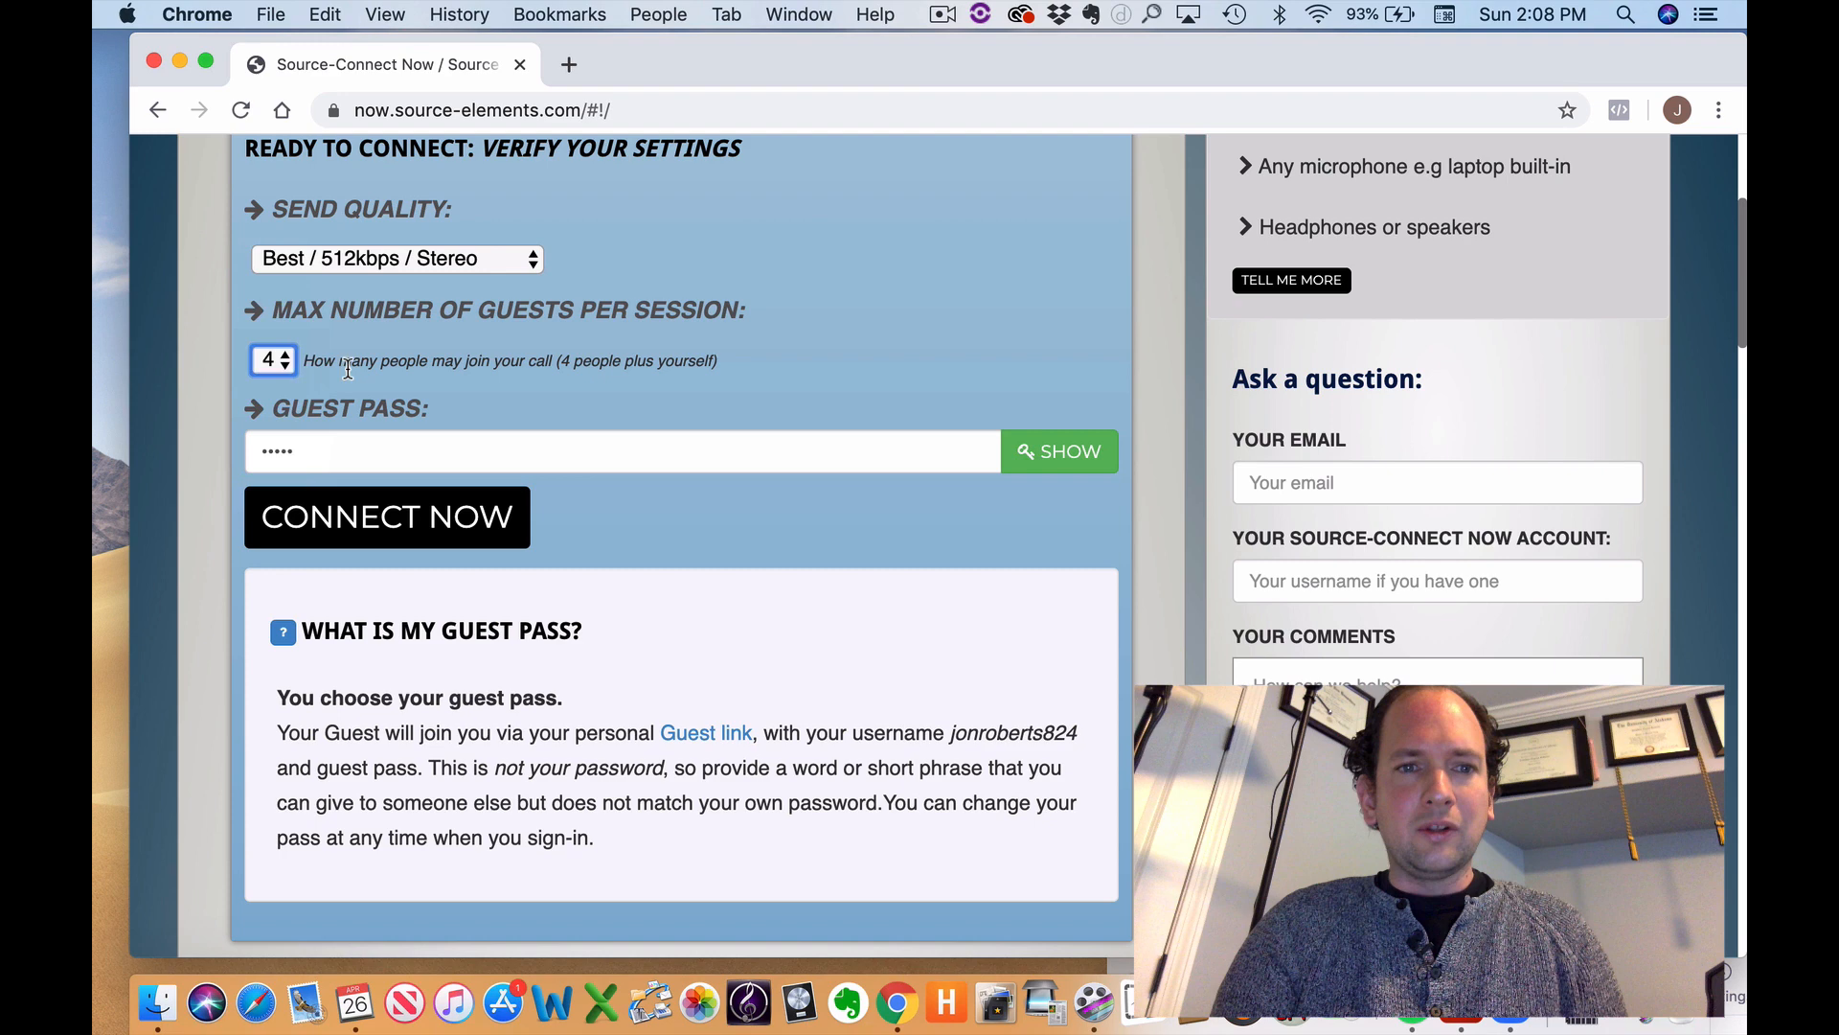
{"action": "mouse_move", "coordinate": [736, 376]}
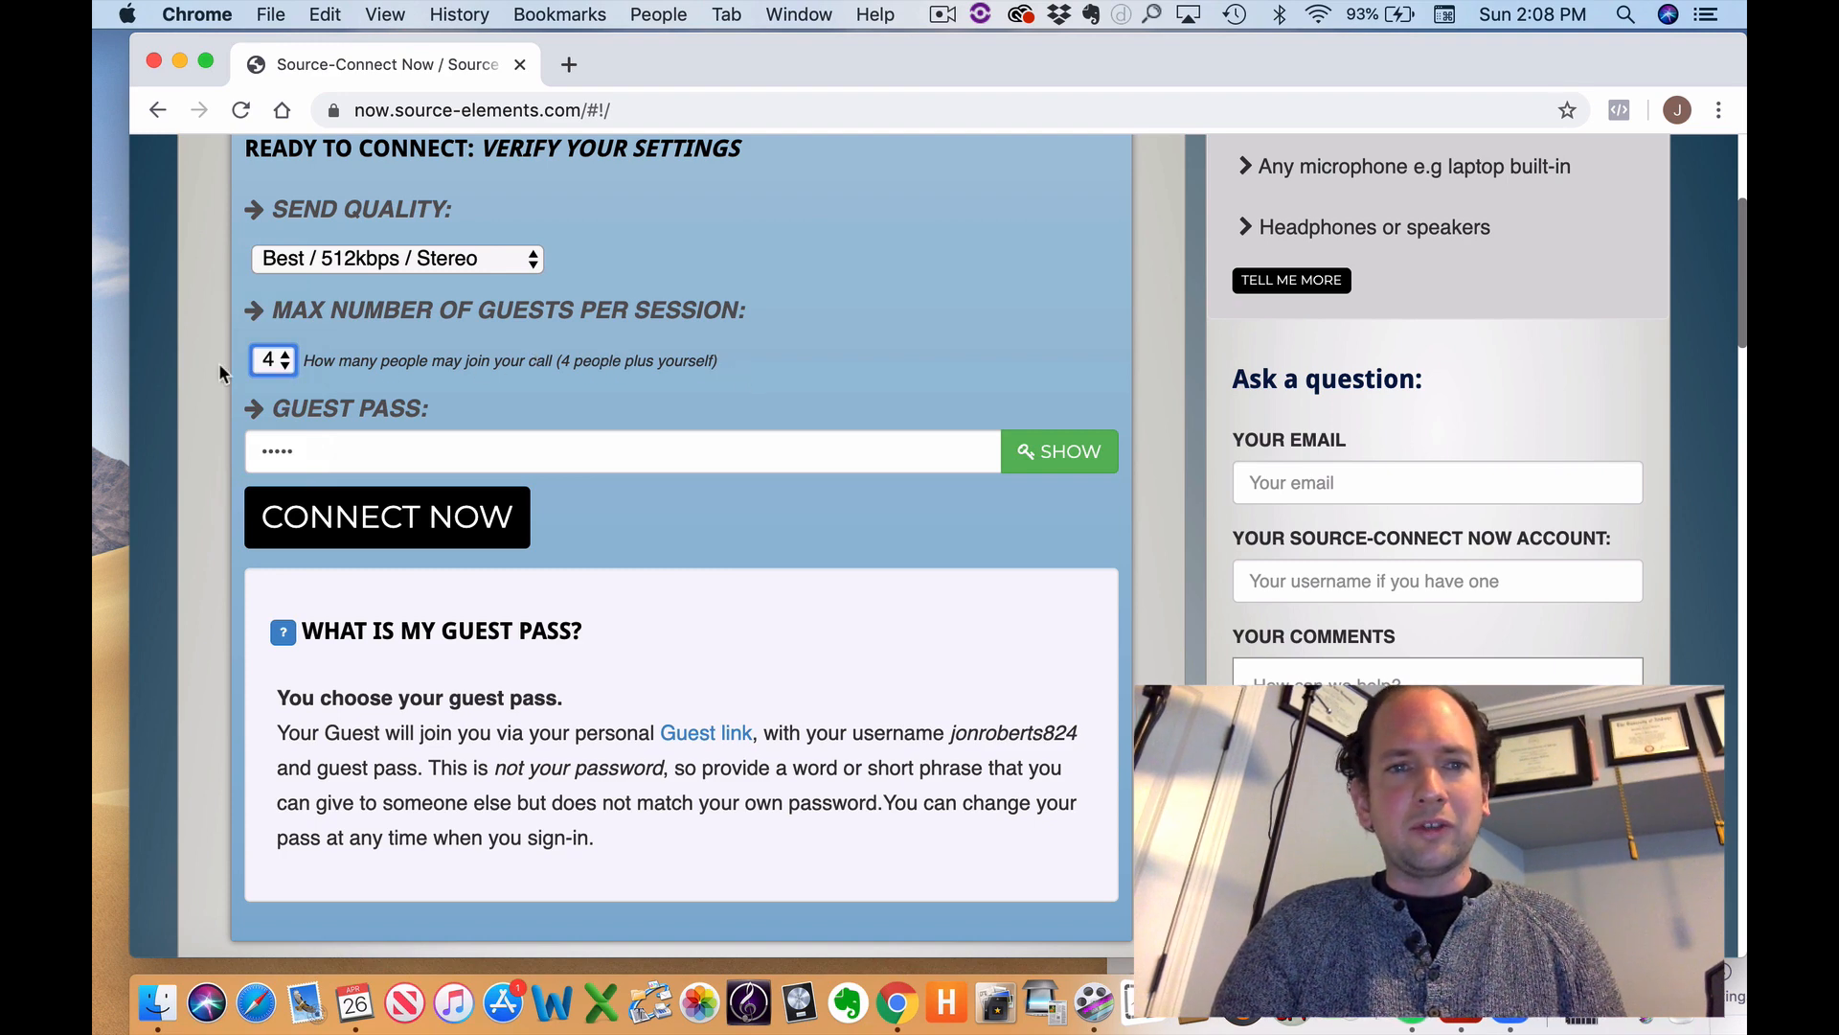
{"action": "left_click", "coordinate": [289, 353]}
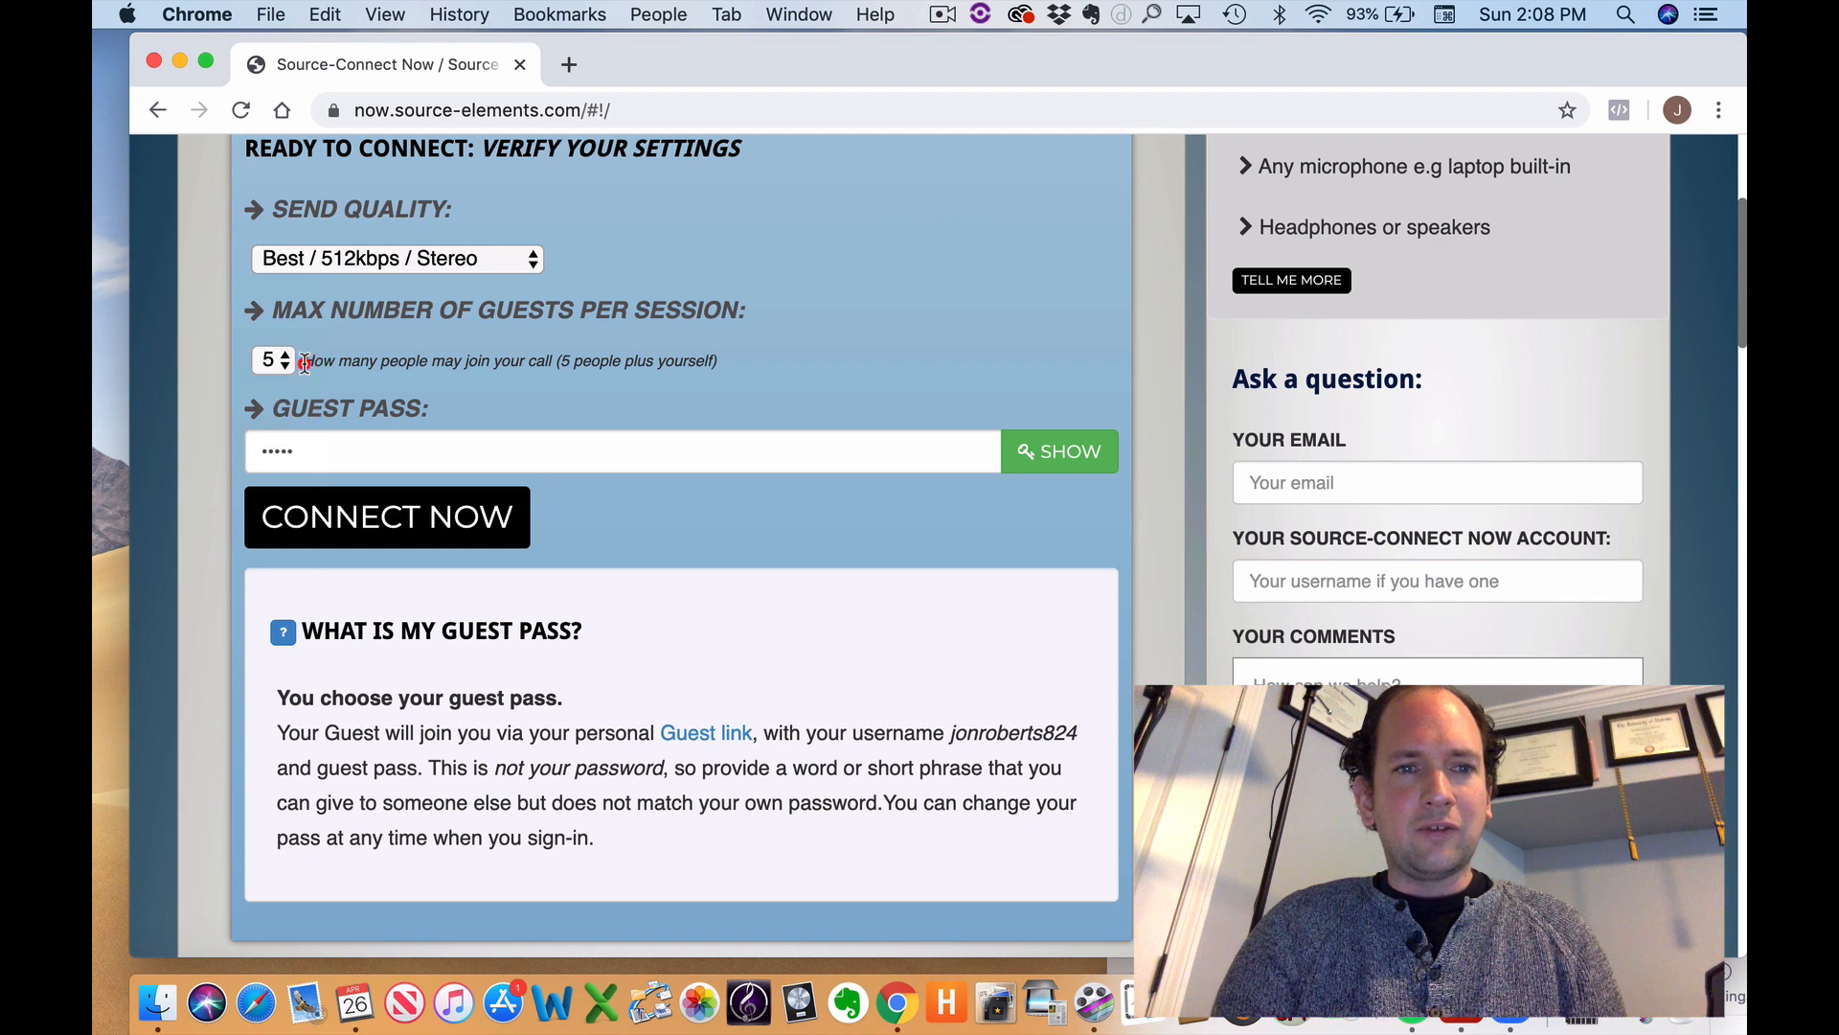
{"action": "left_click", "coordinate": [270, 358]}
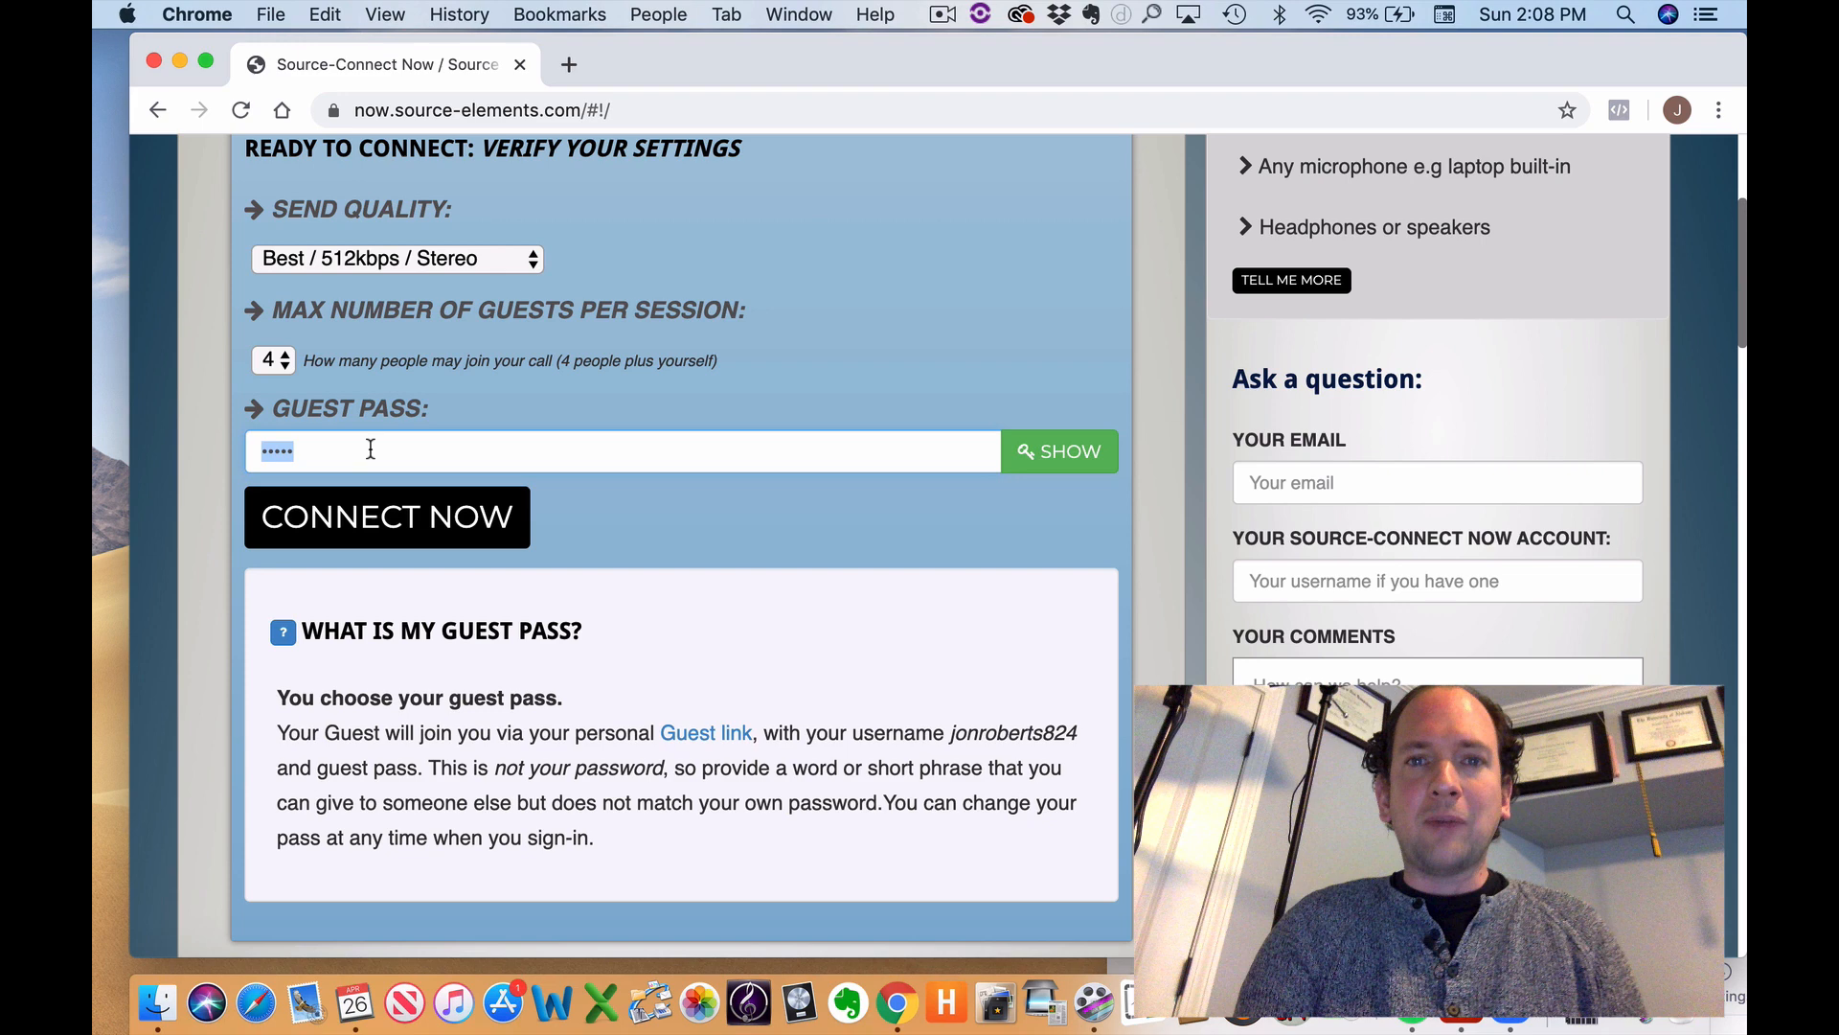
- Enter a new guest pass and connect the session, waiting for a guest to join
{"action": "left_click", "coordinate": [621, 451]}
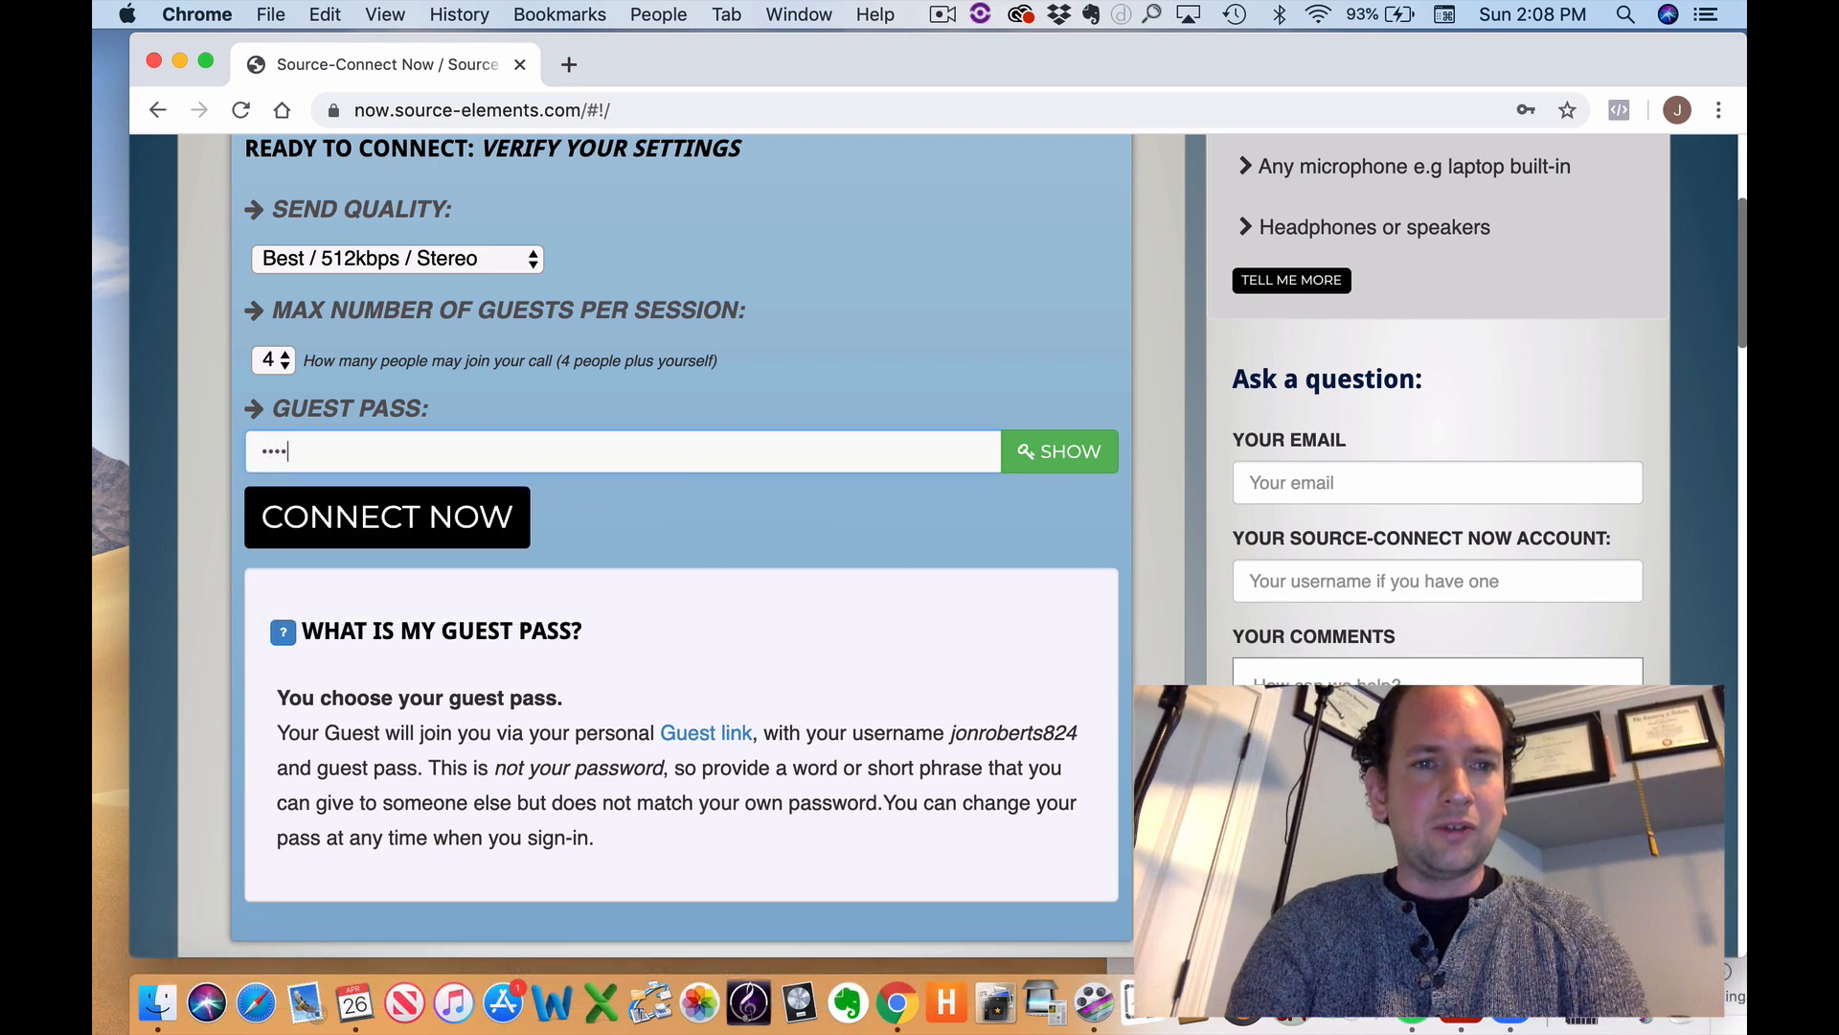
{"action": "type", "text": "•"}
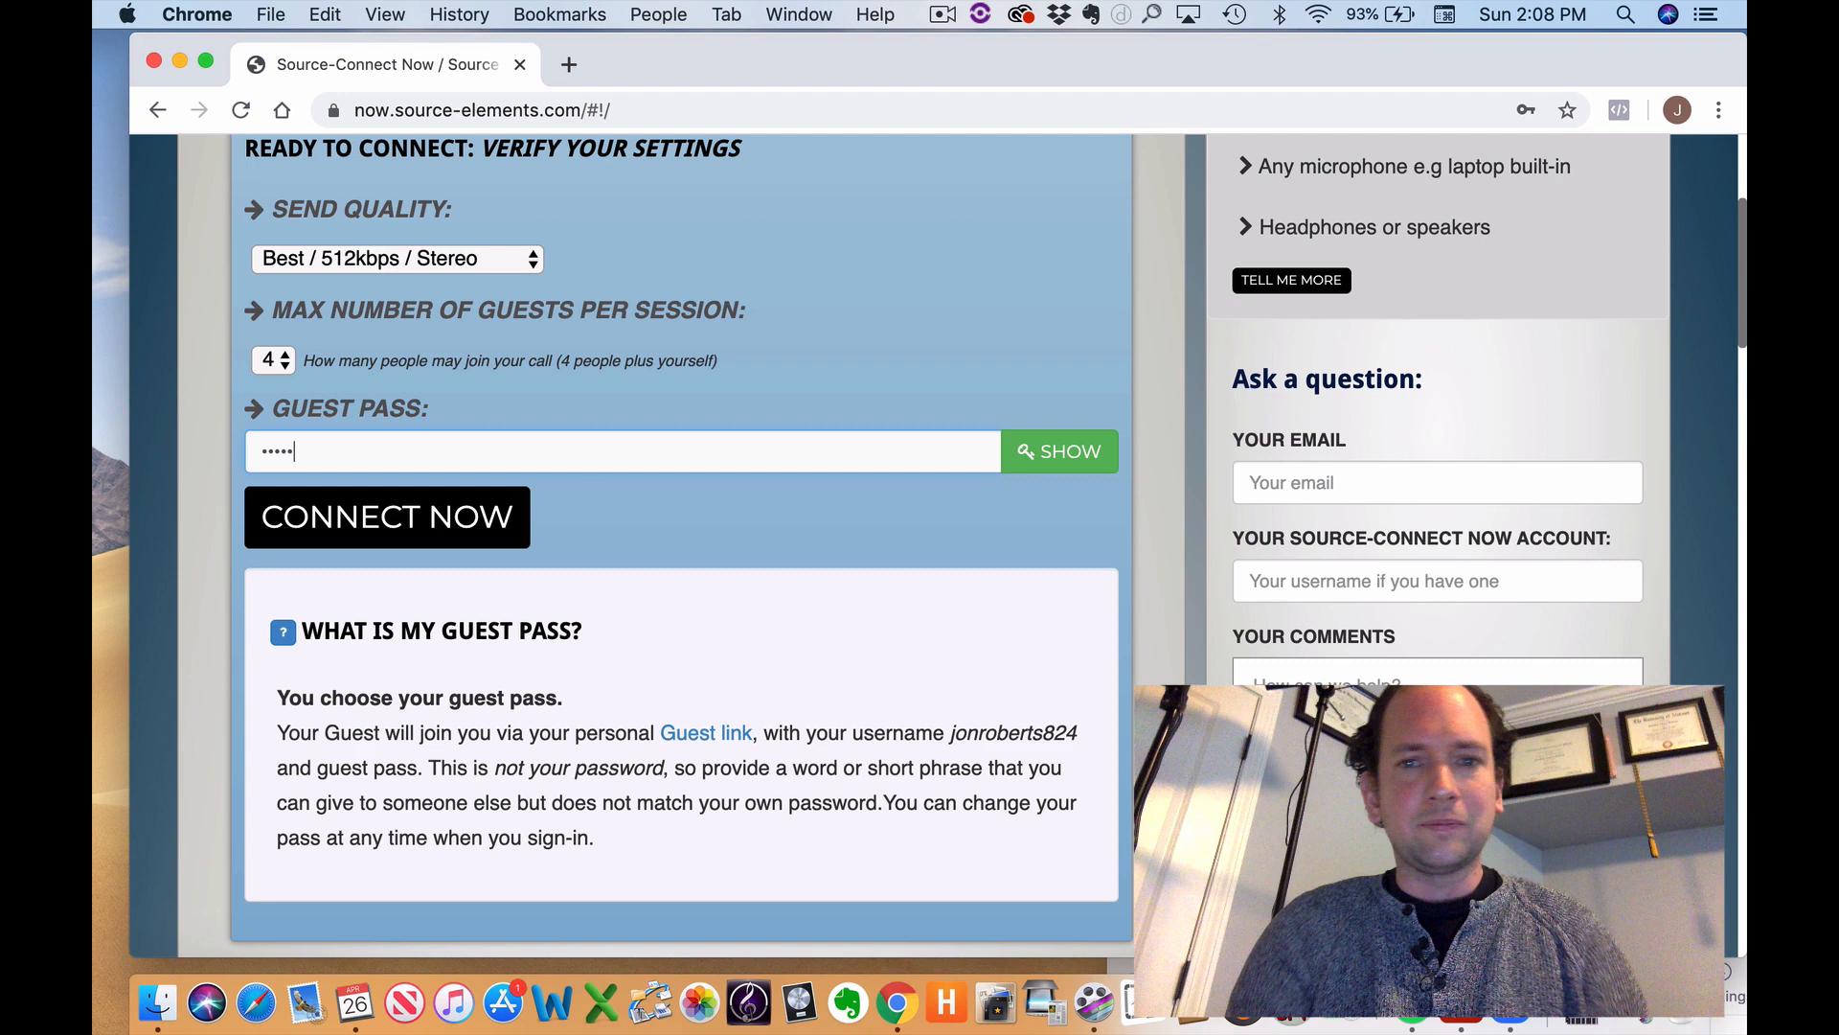
{"action": "mouse_move", "coordinate": [466, 515]}
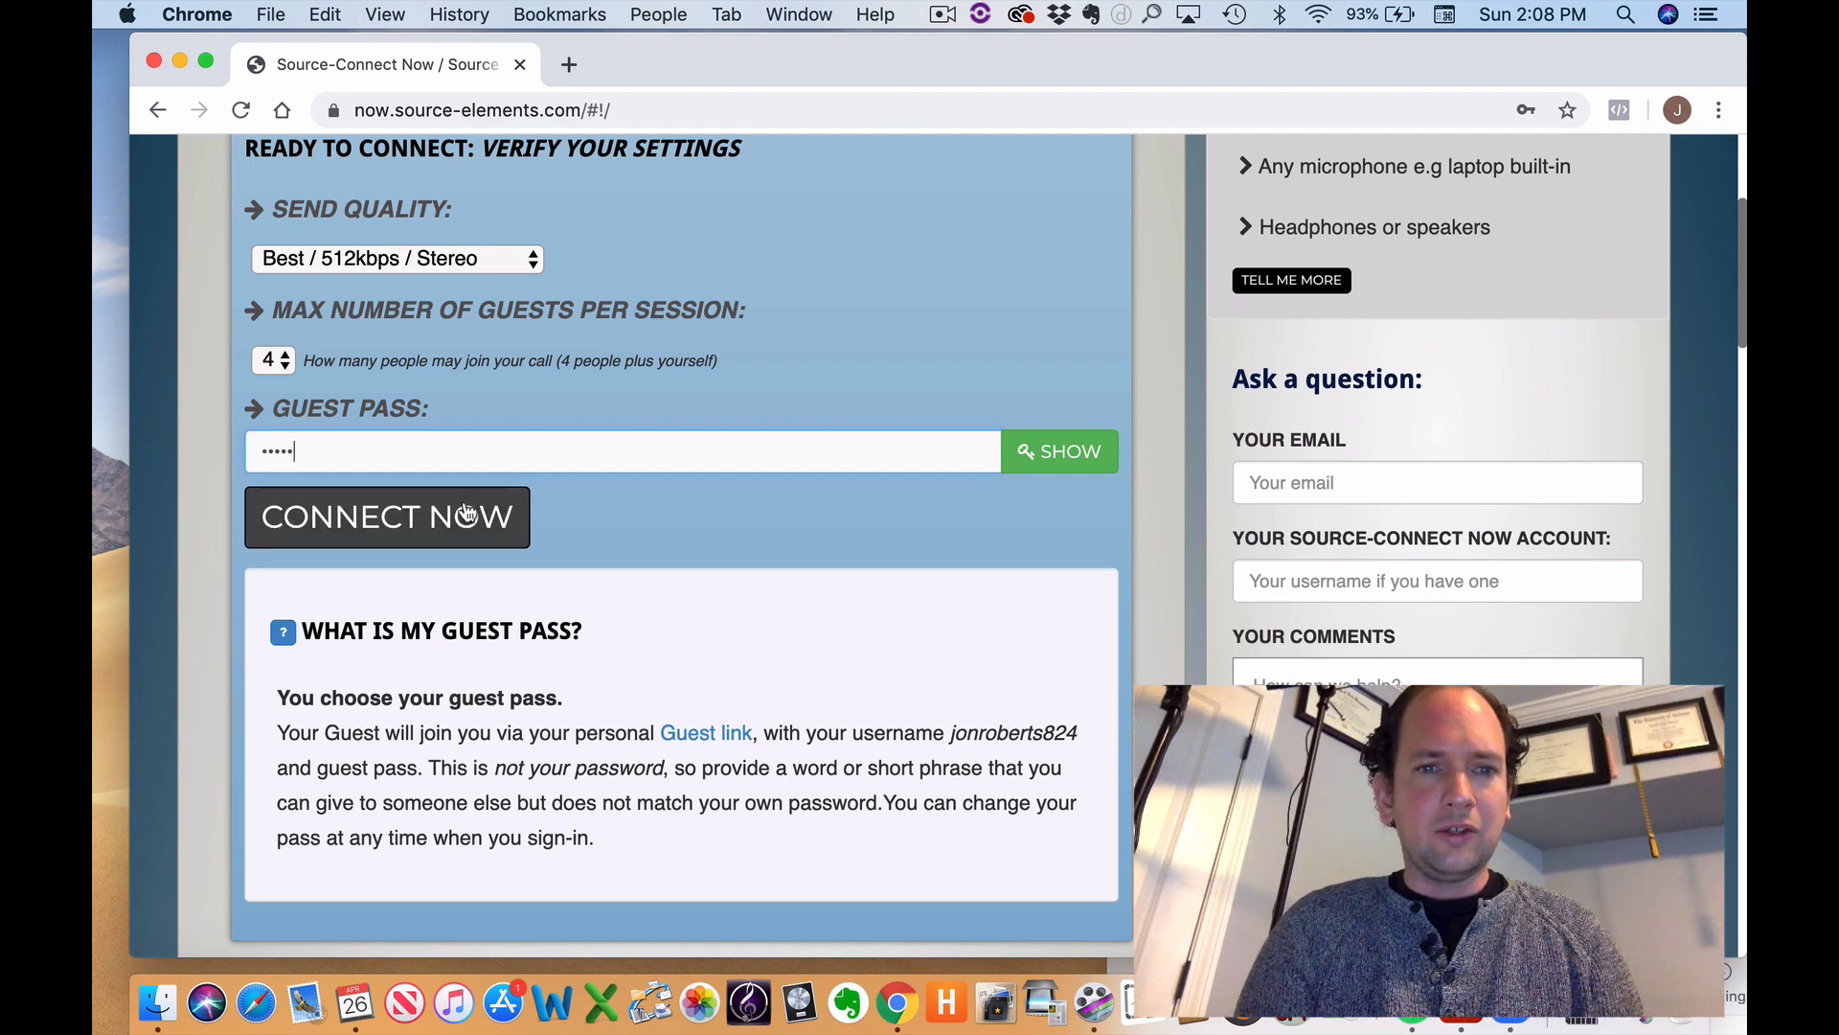
{"action": "left_click", "coordinate": [385, 515]}
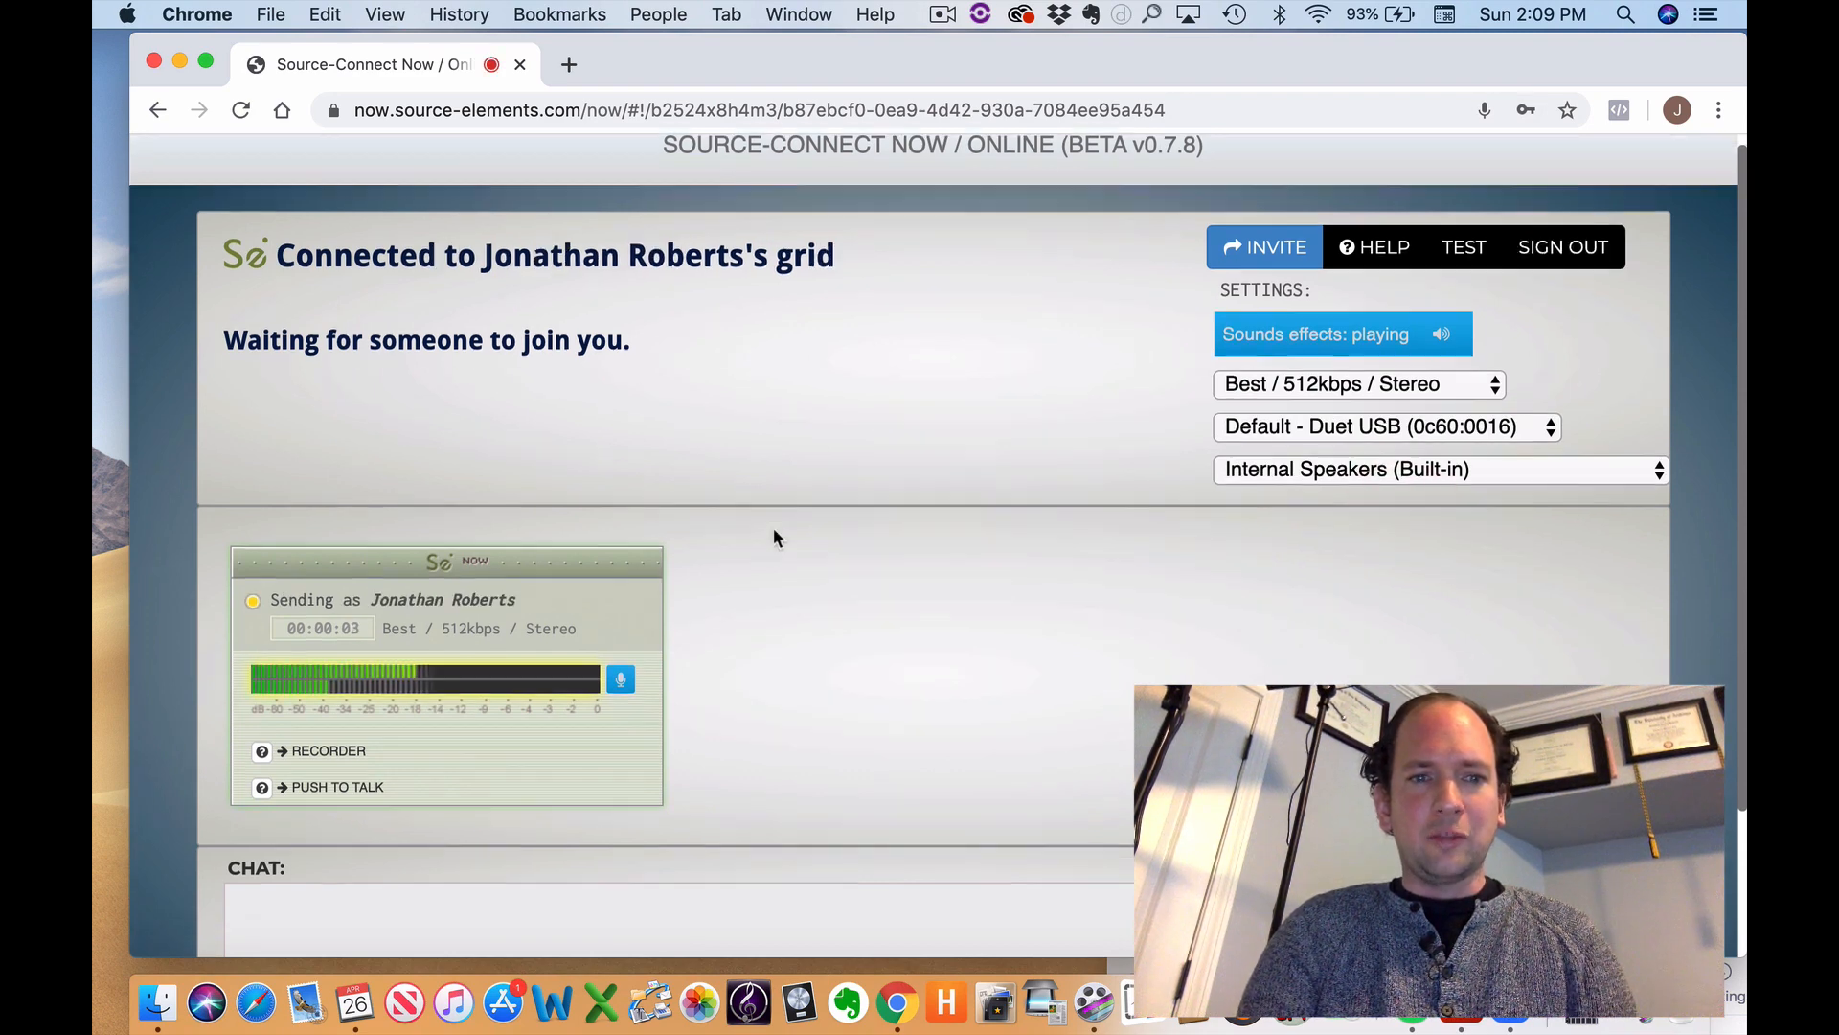
{"action": "scroll", "scroll_direction": "down", "scroll_amount": 3}
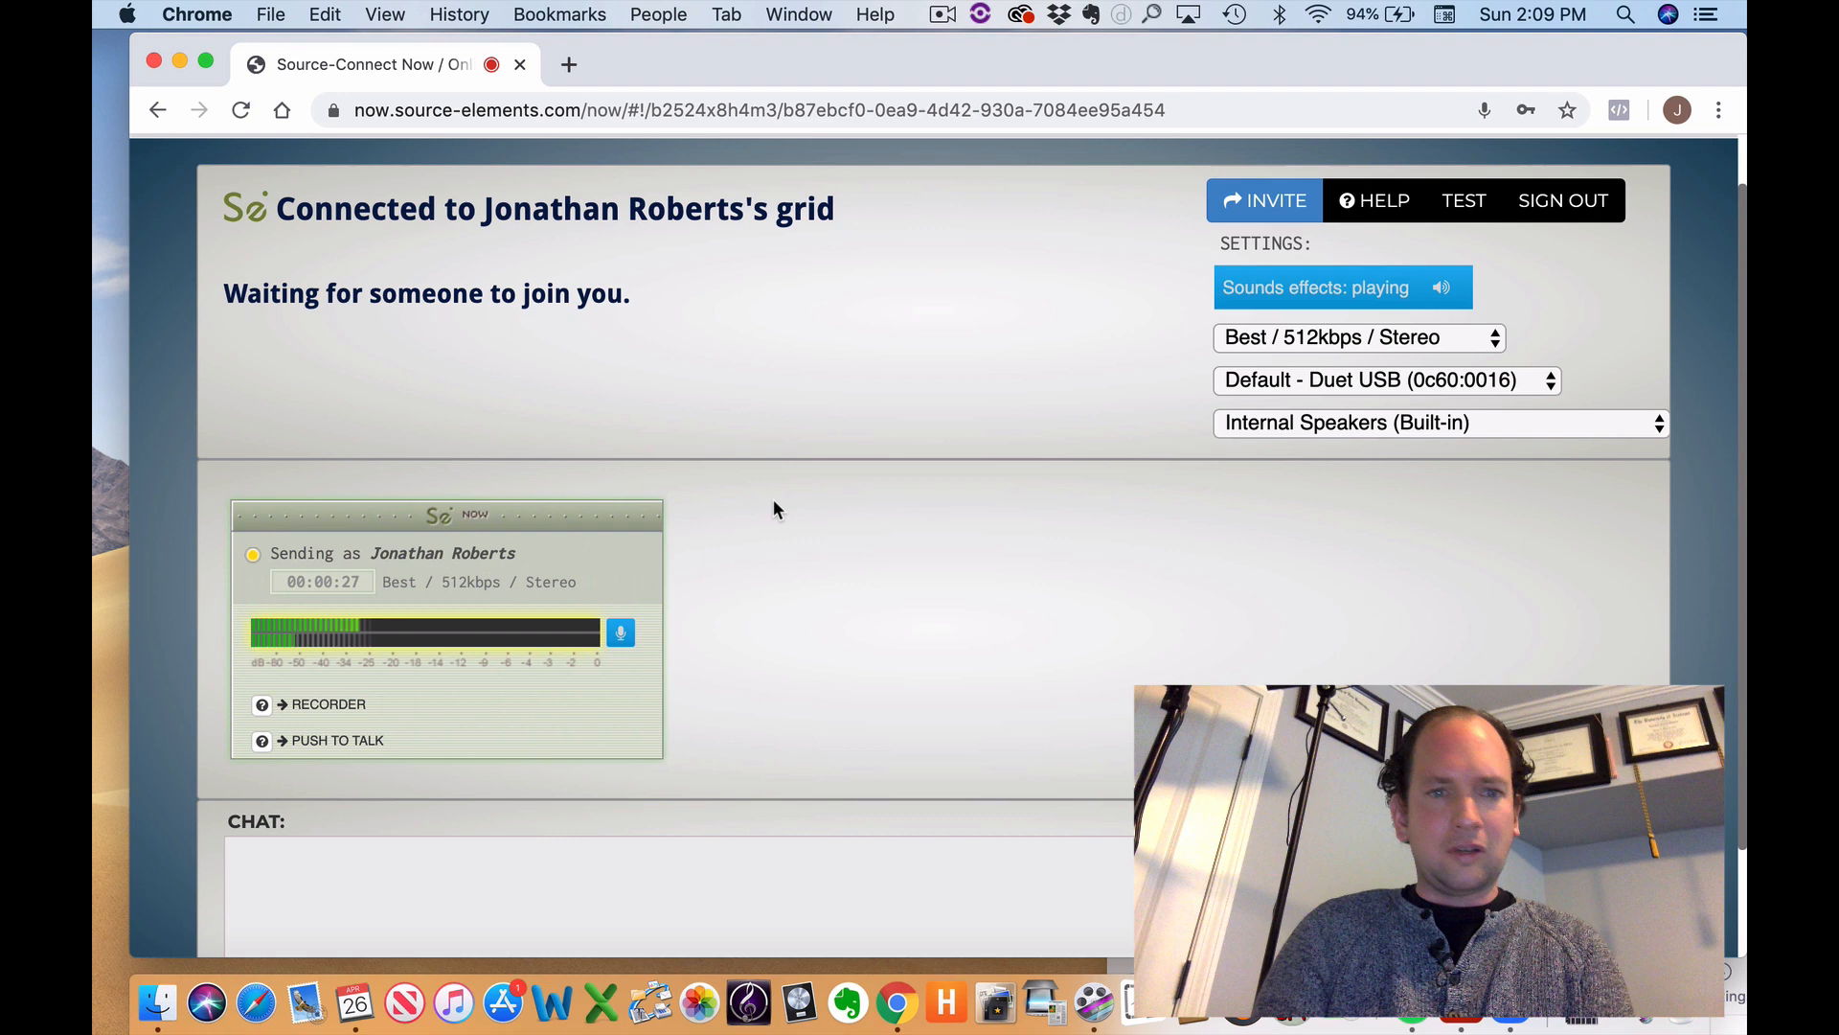
{"action": "mouse_move", "coordinate": [954, 481]}
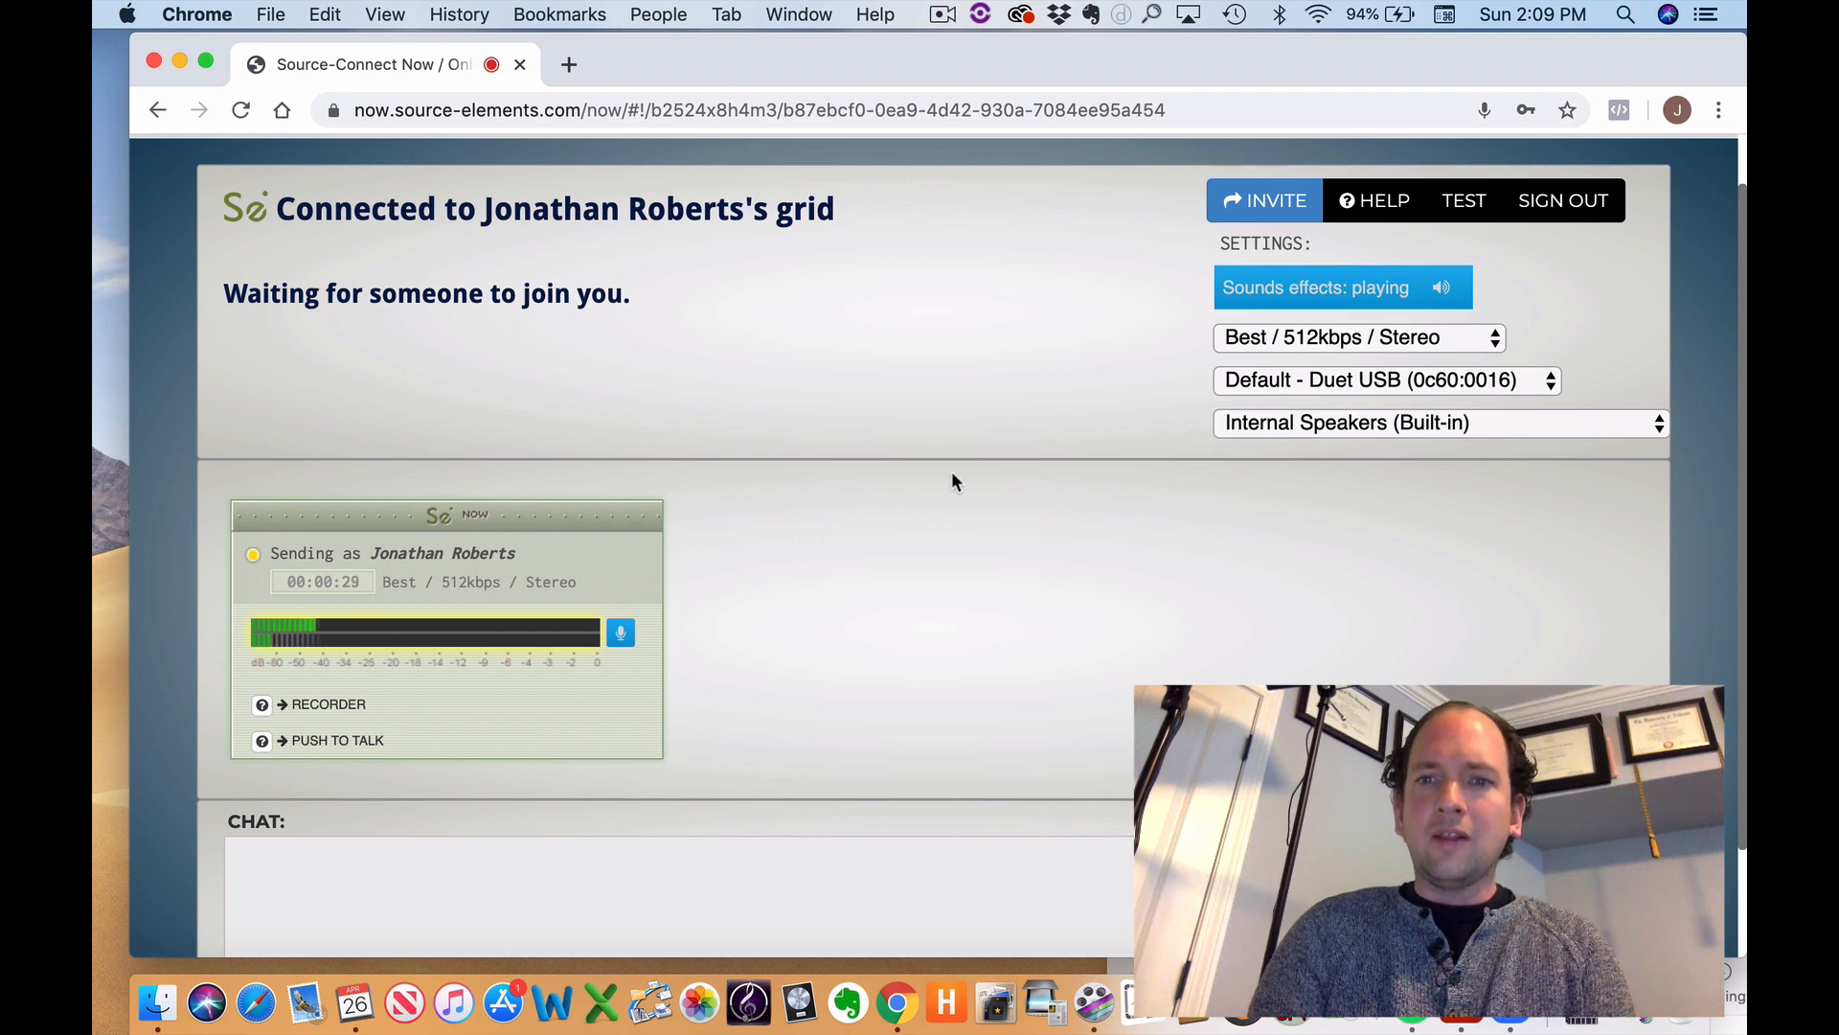
{"action": "mouse_move", "coordinate": [1271, 389]}
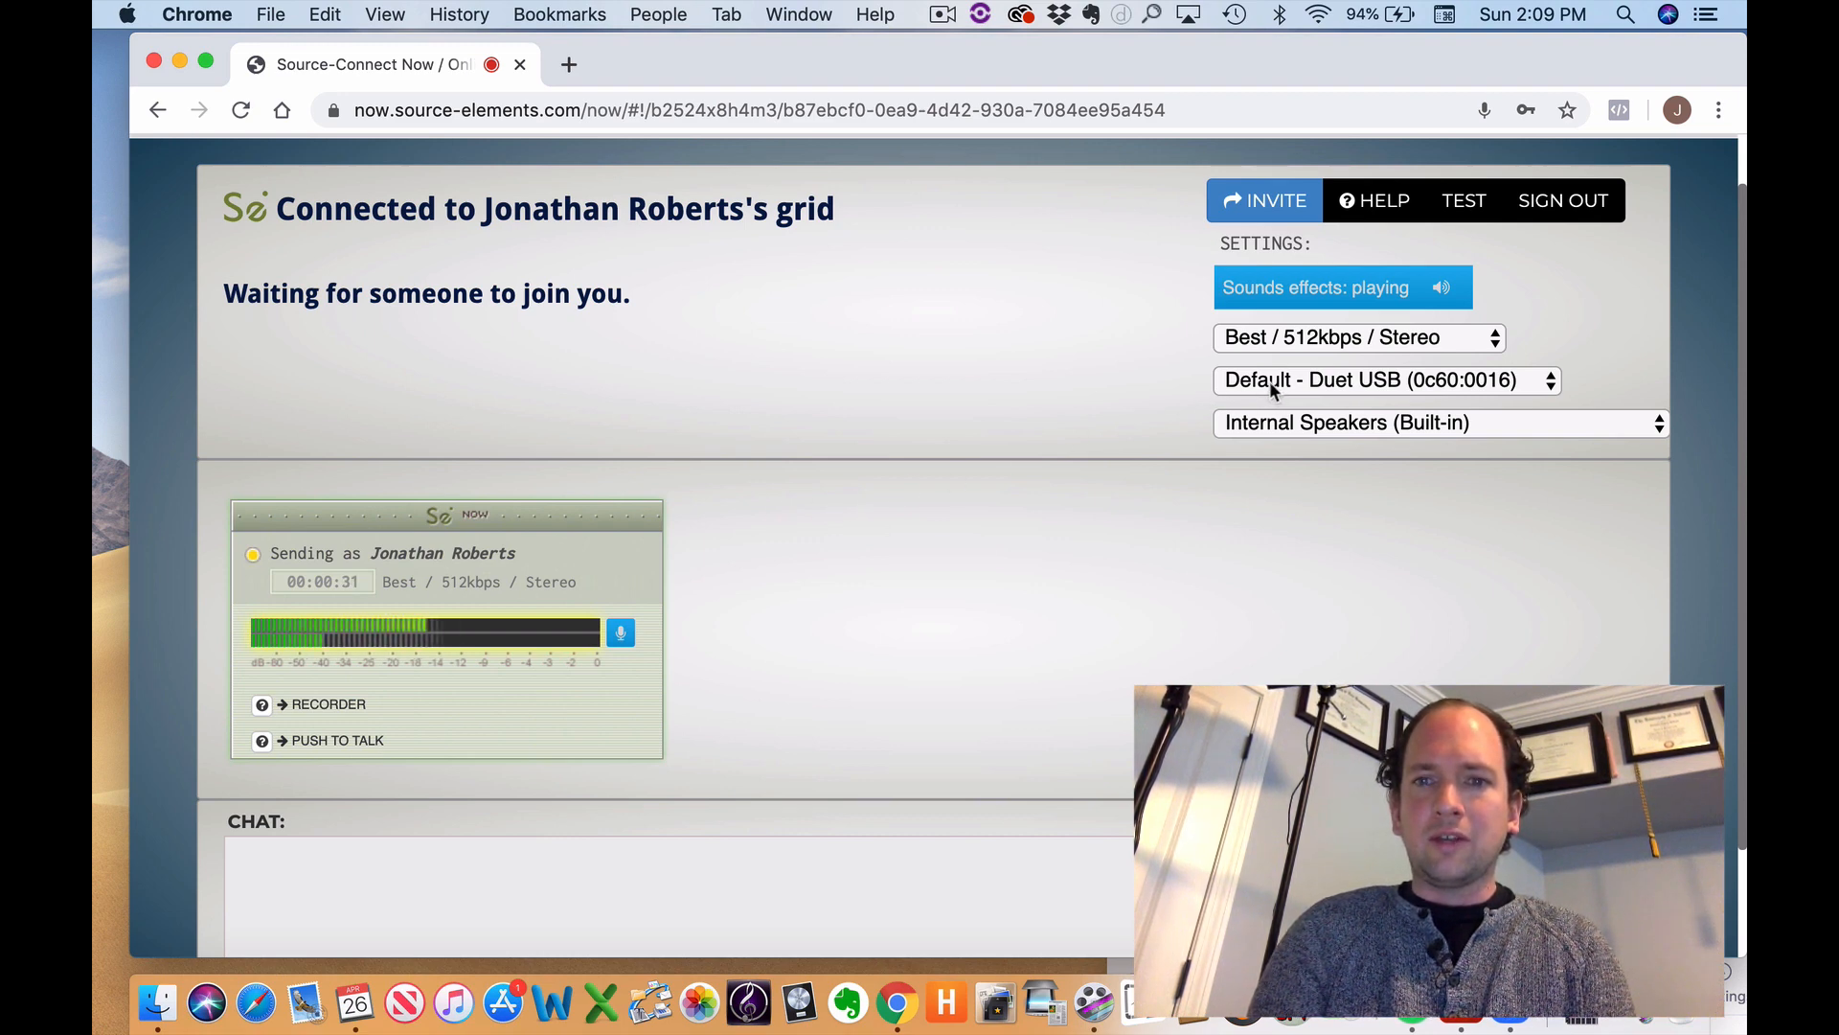
{"action": "left_click", "coordinate": [1384, 379]}
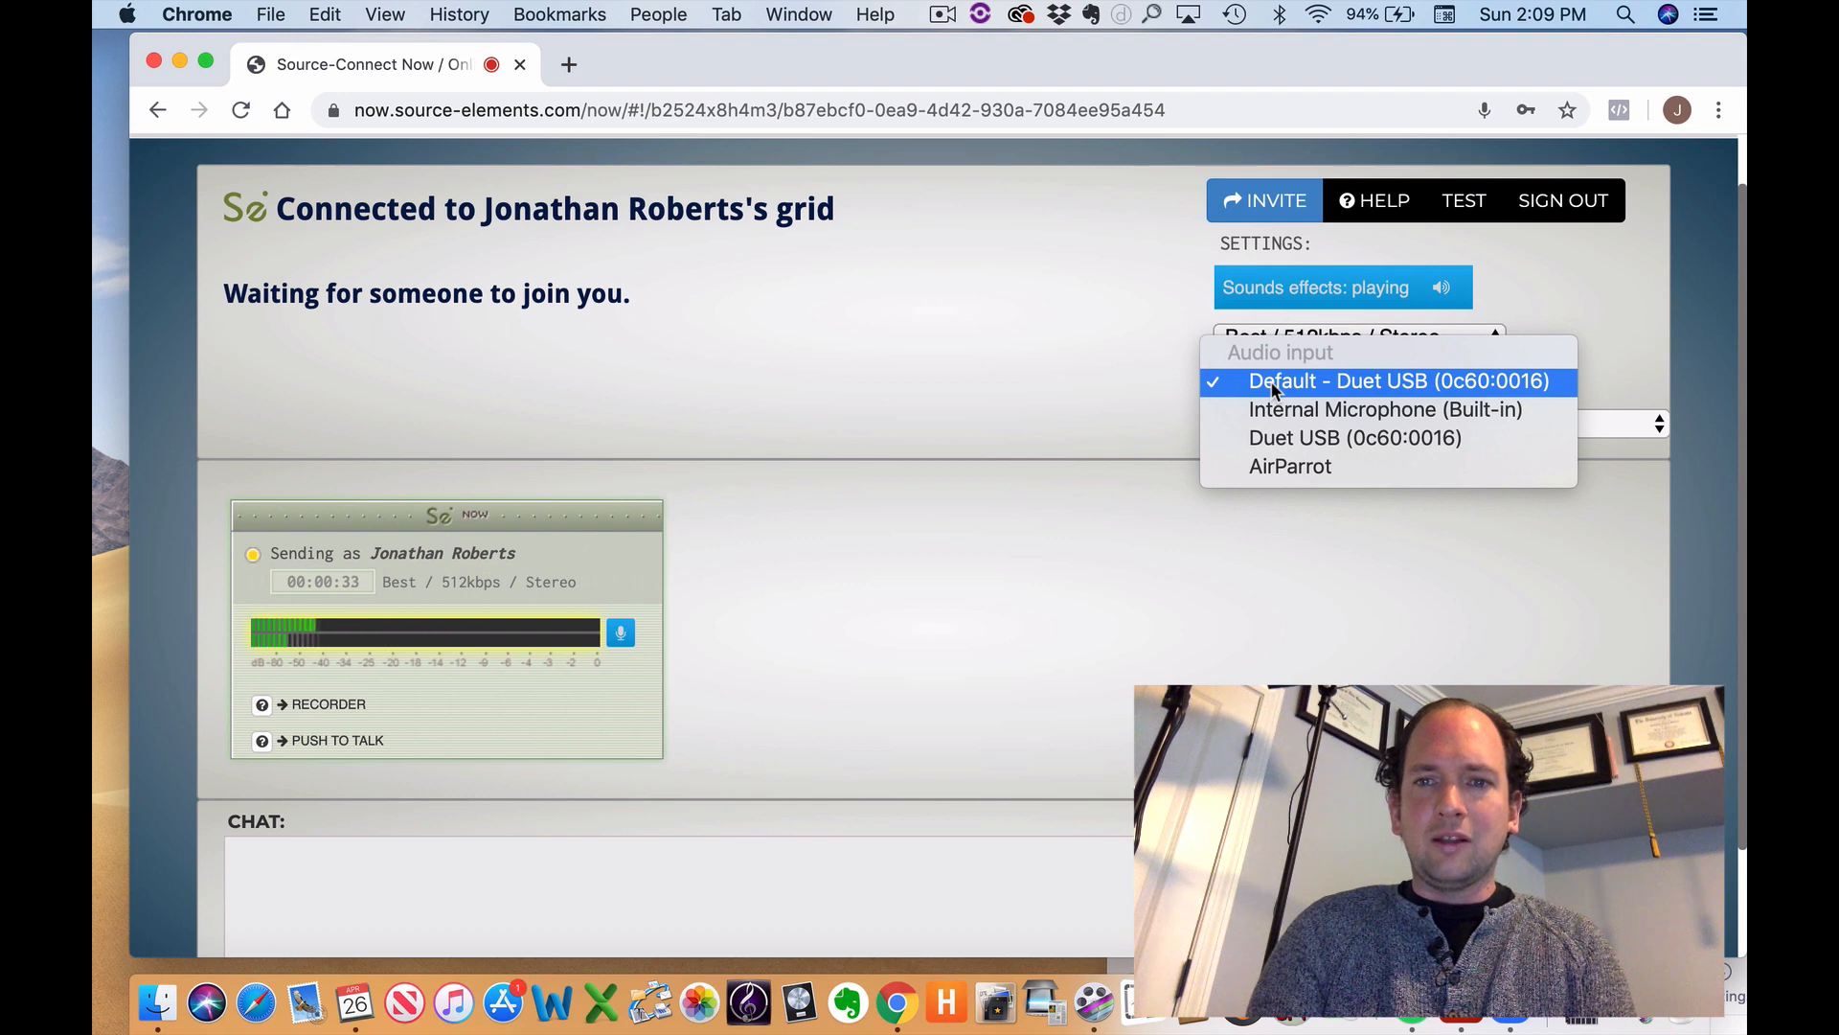
{"action": "mouse_move", "coordinate": [1385, 410]}
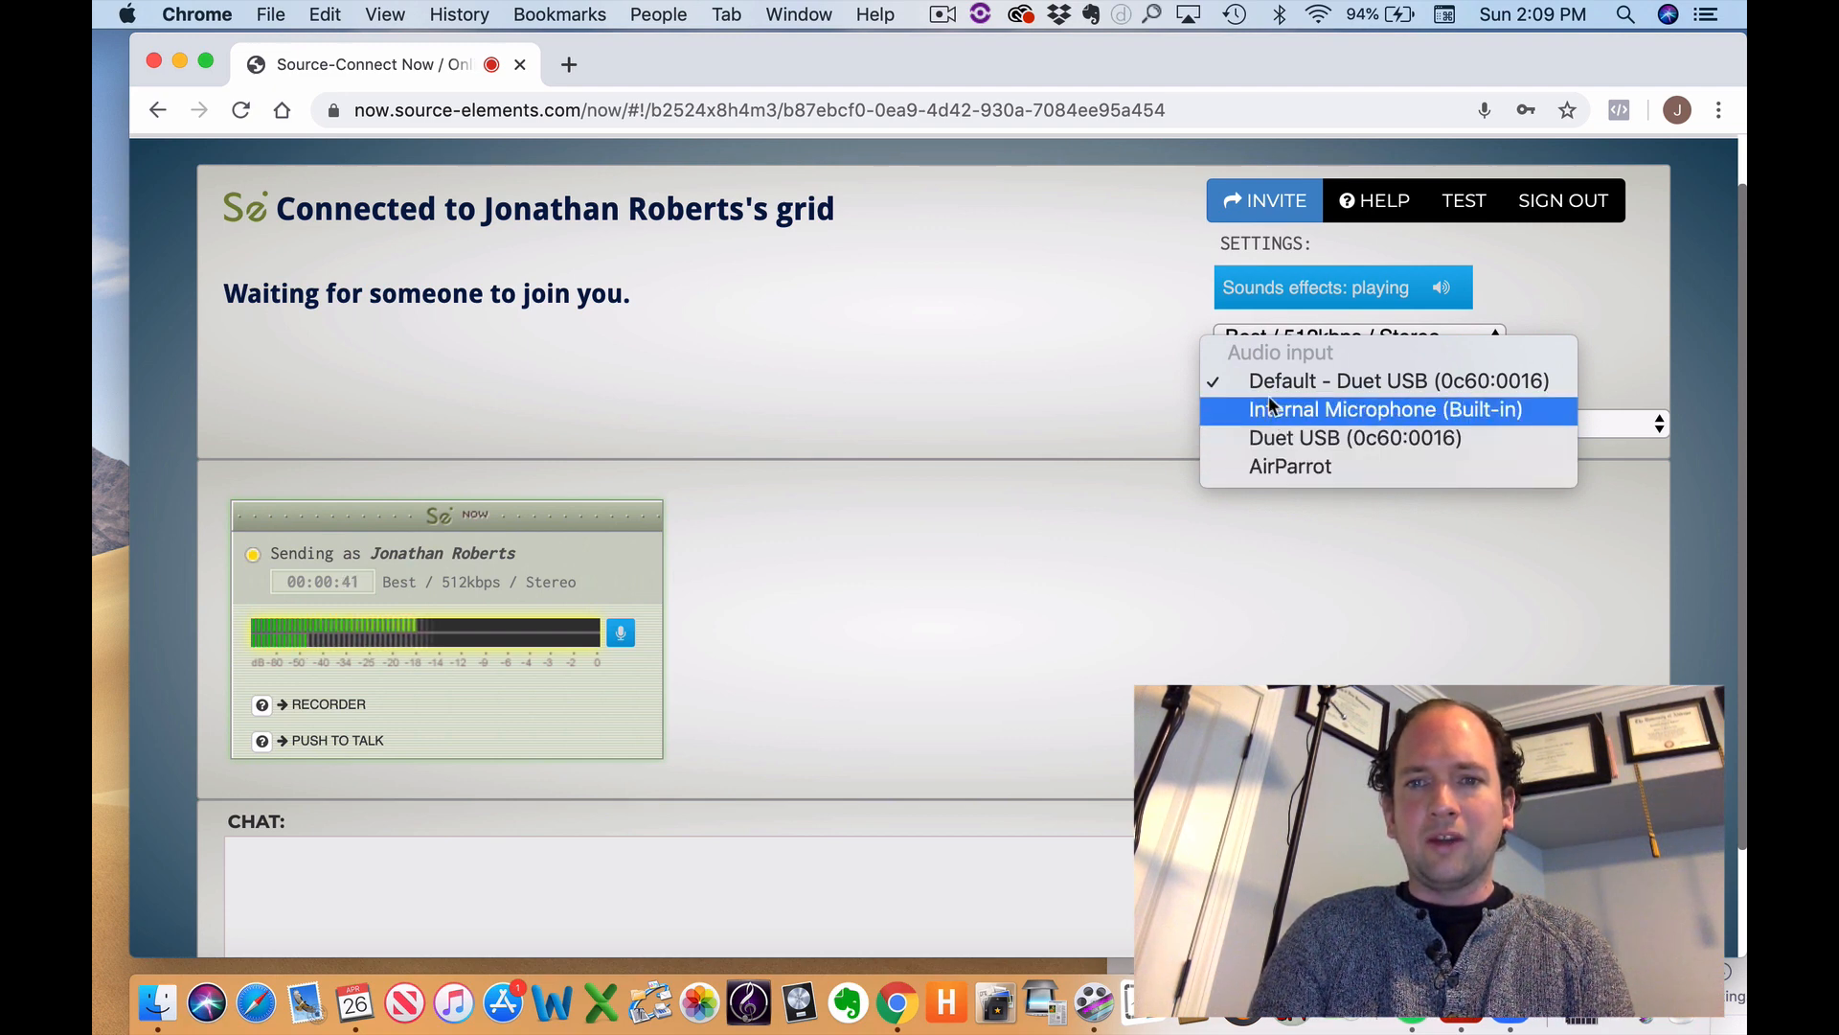
{"action": "left_click", "coordinate": [1397, 379]}
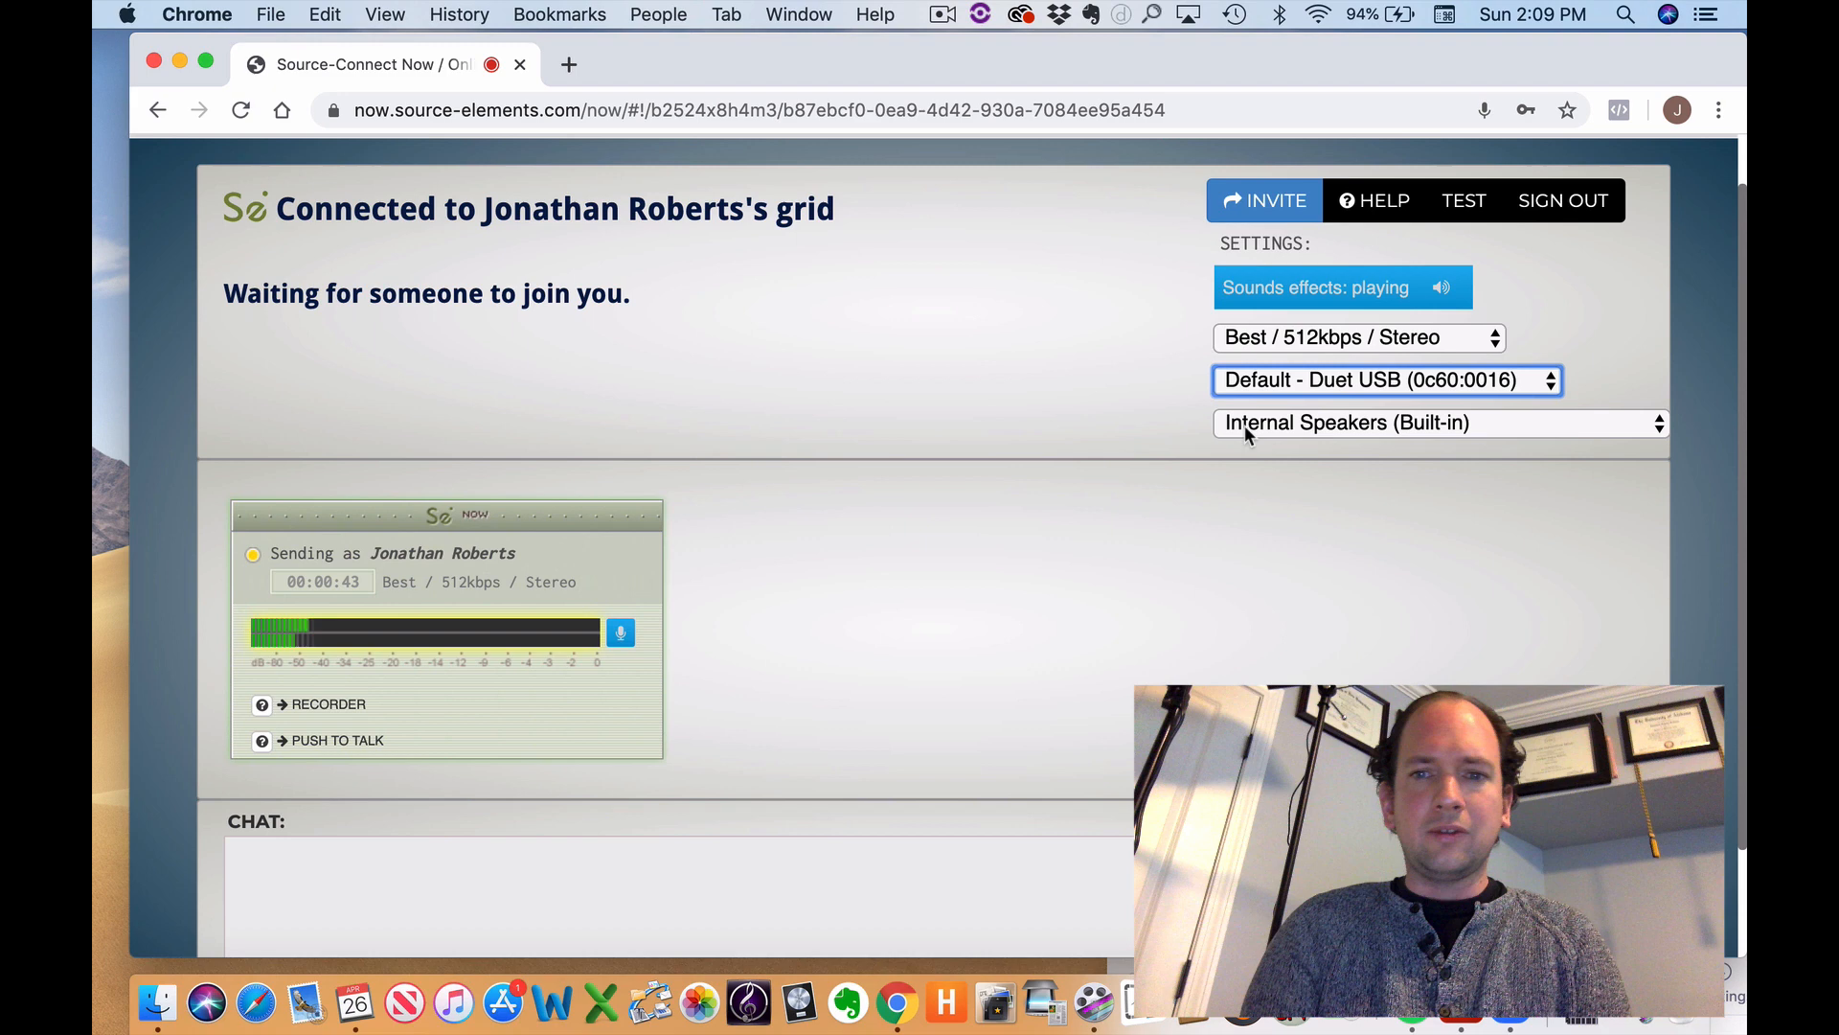
{"action": "left_click", "coordinate": [1439, 421]}
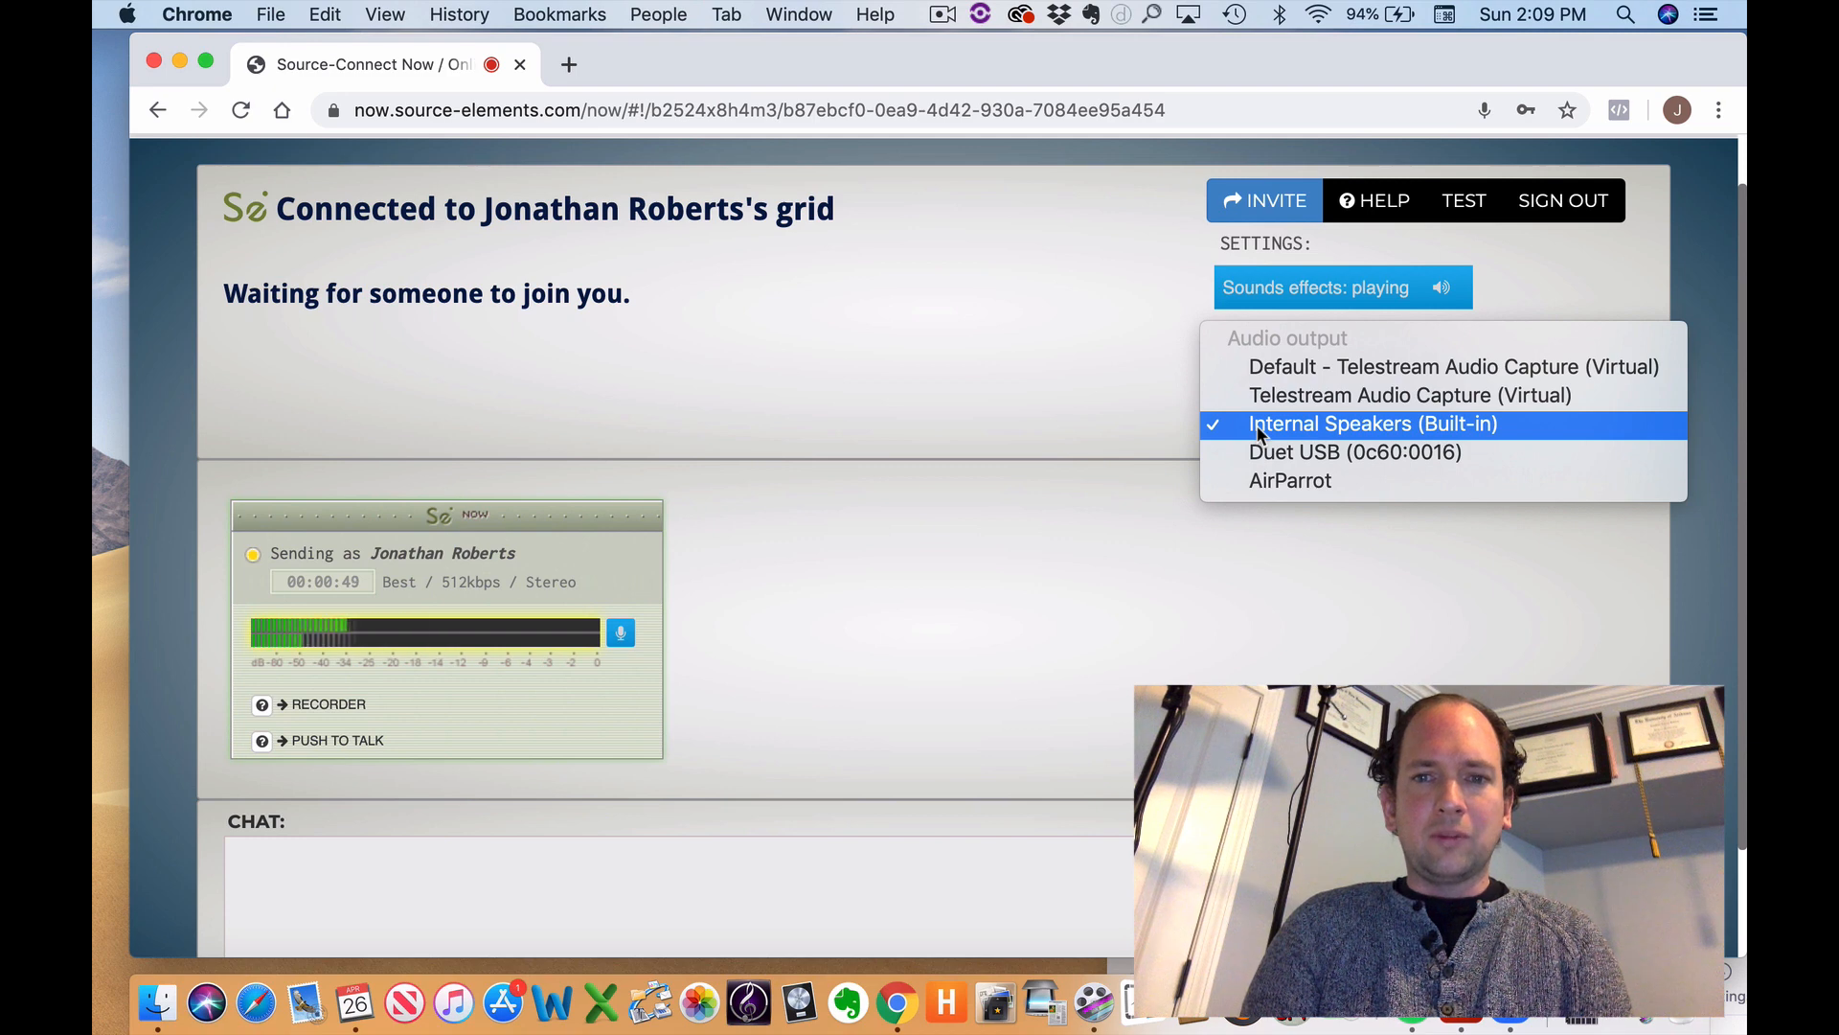
{"action": "left_click", "coordinate": [1371, 423]}
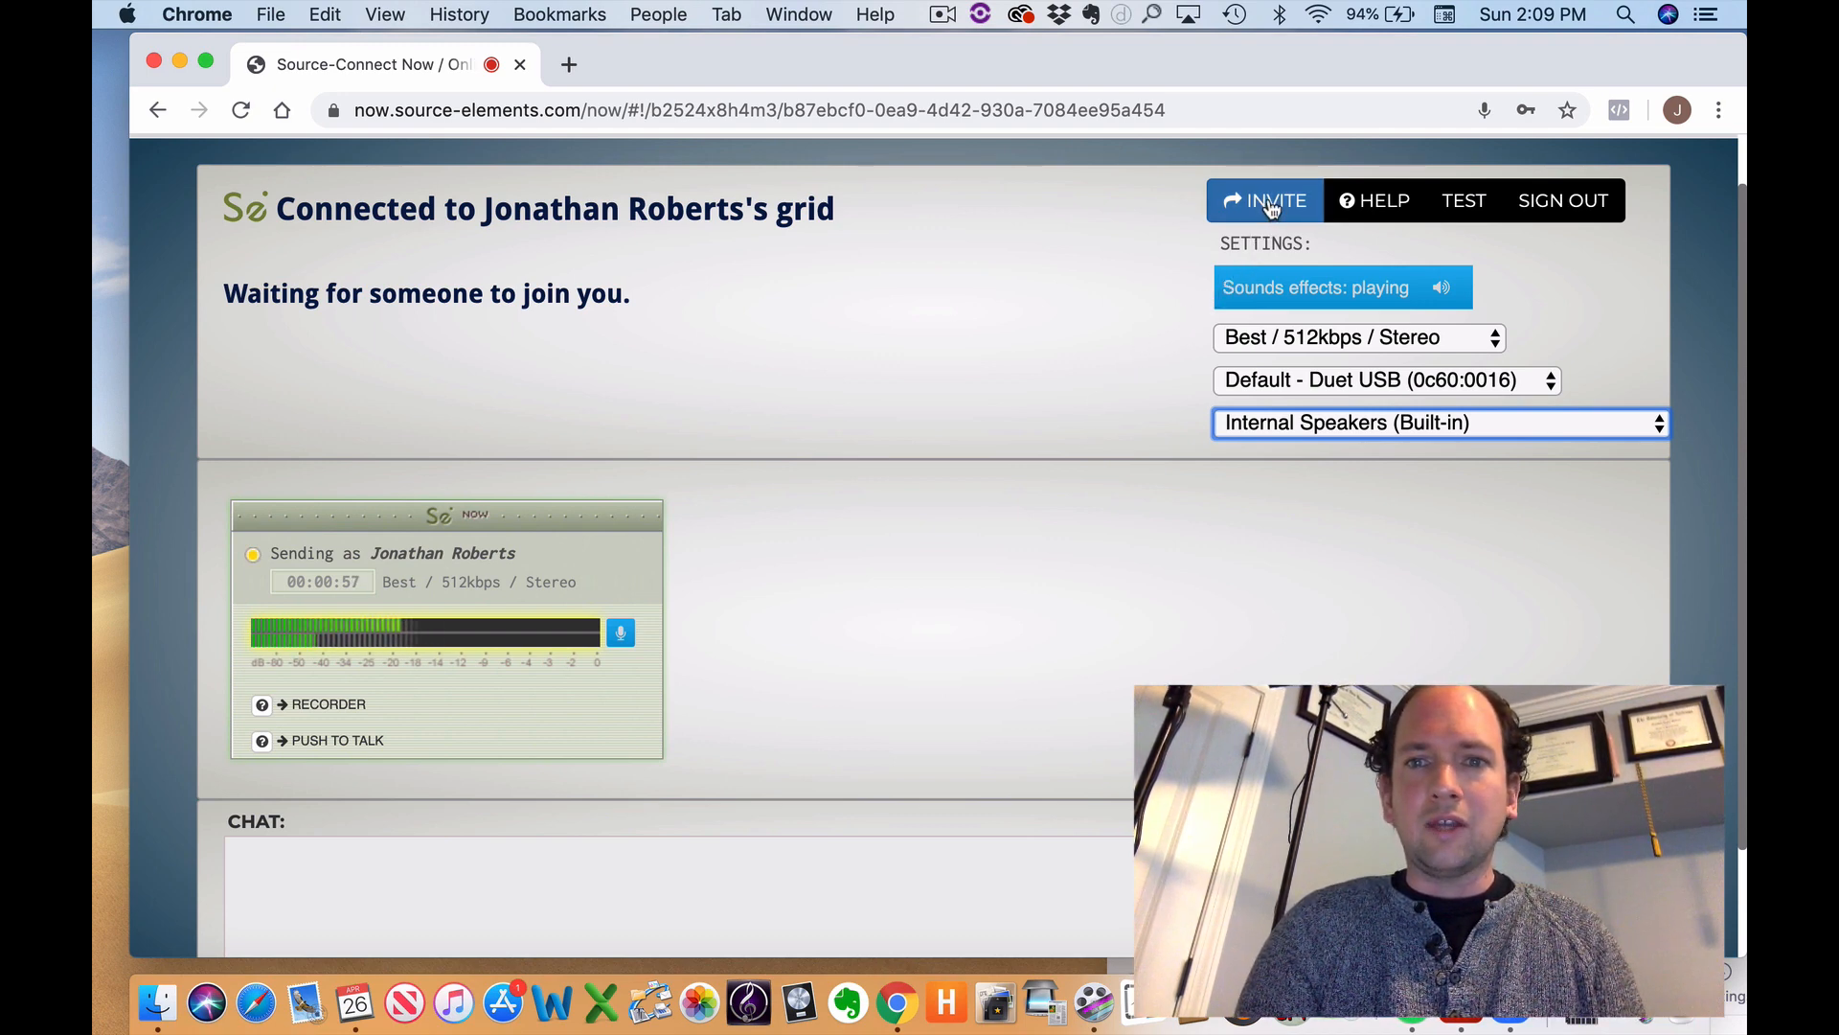
- Show the guest invite with link, passkey and email form, keeping preset Great / 128kbps / Mono
{"action": "left_click", "coordinate": [1265, 199]}
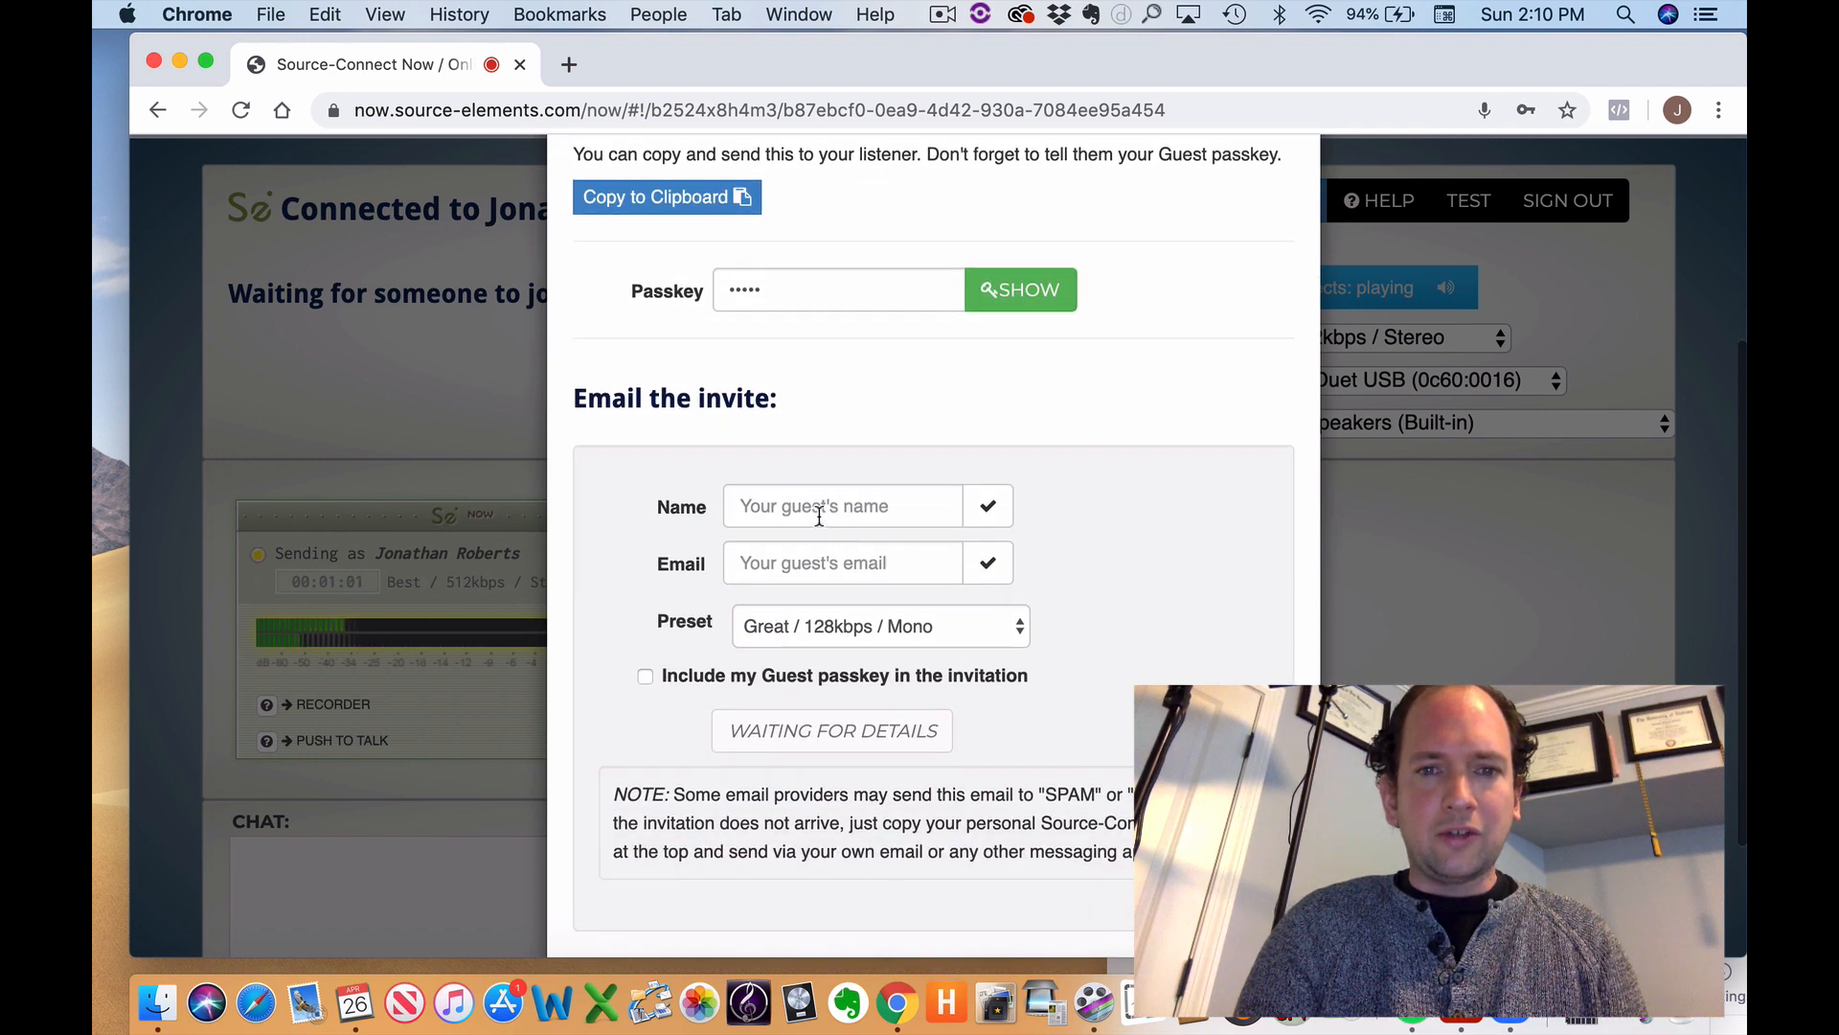
{"action": "left_click", "coordinate": [841, 505]}
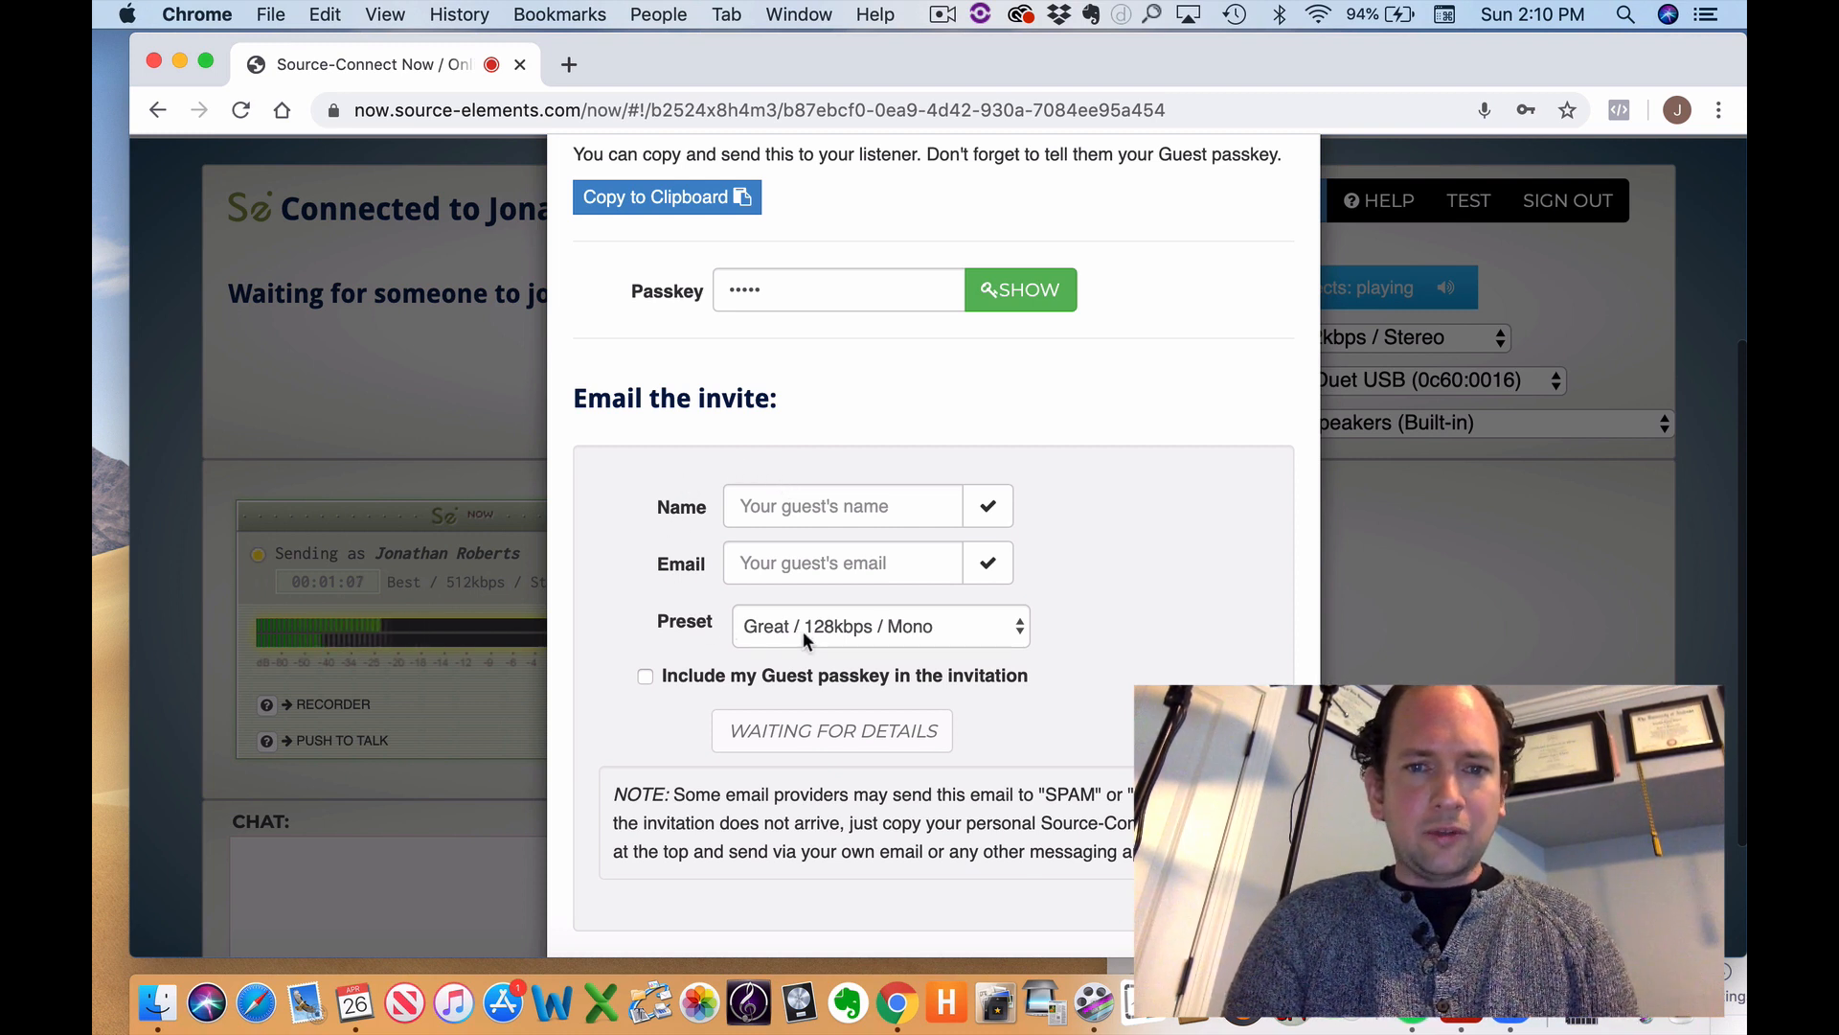
{"action": "left_click", "coordinate": [879, 624]}
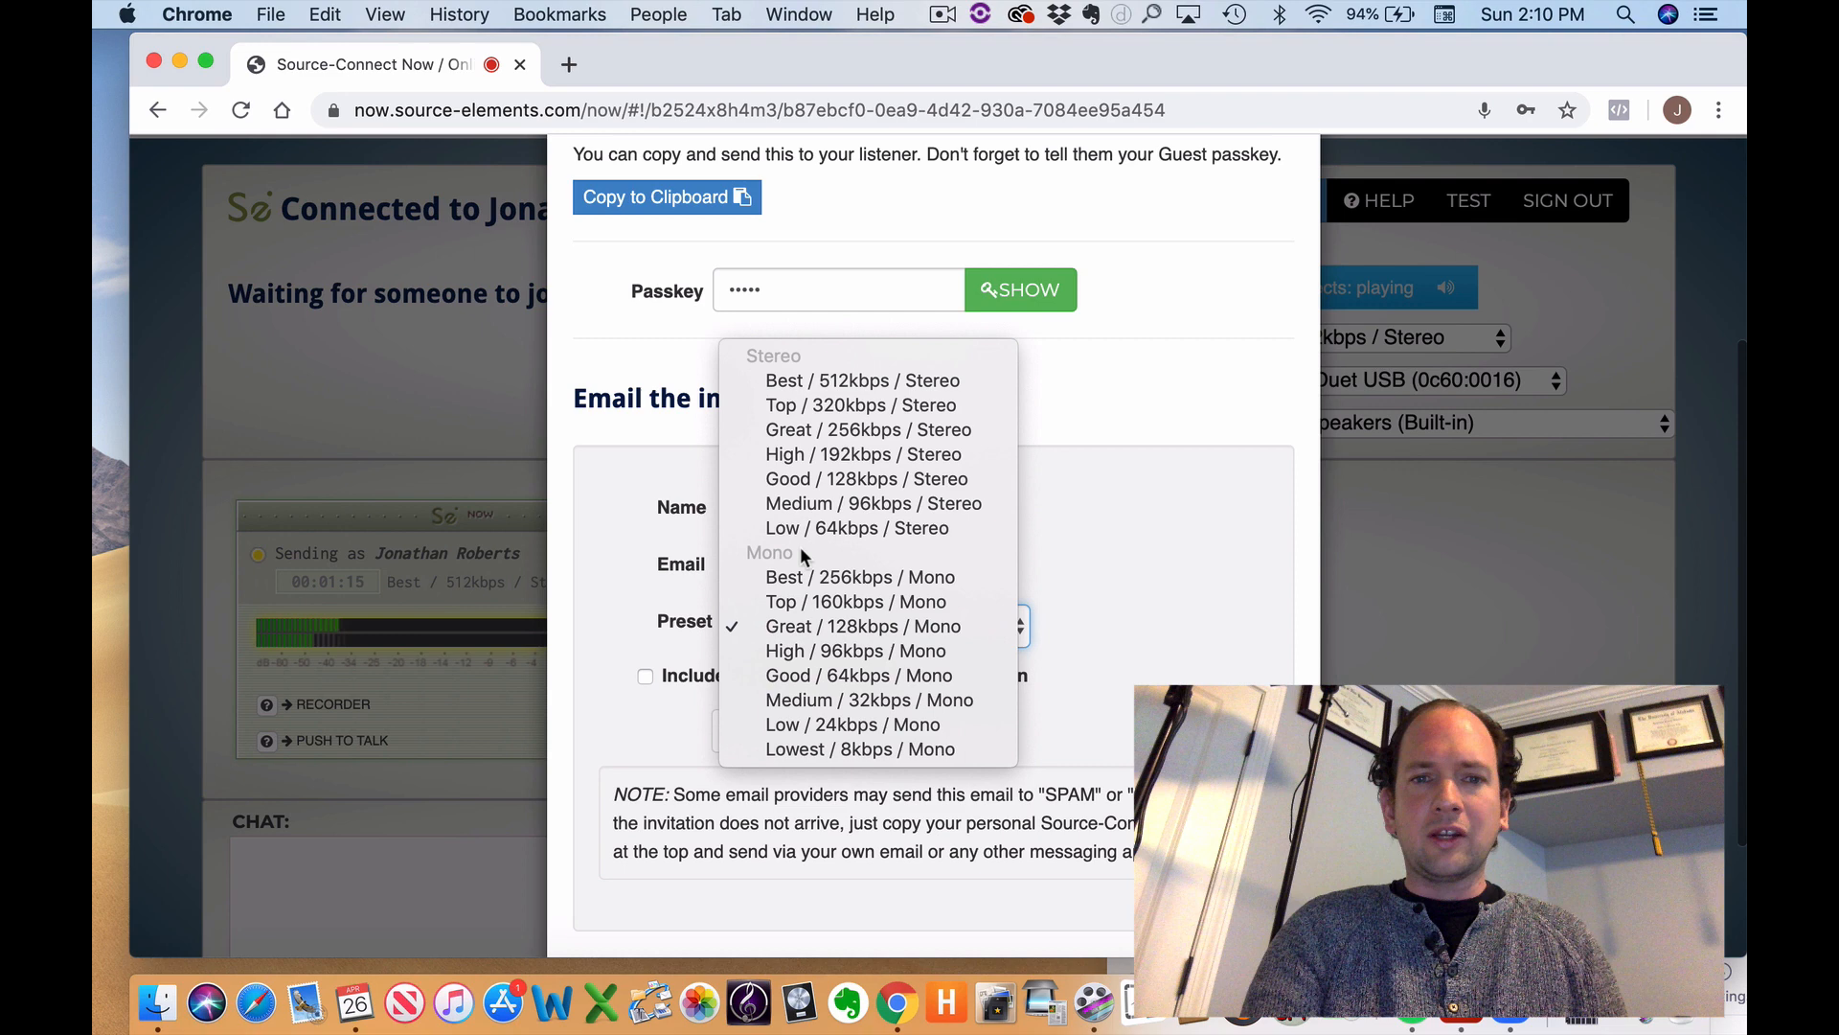
{"action": "left_click", "coordinate": [862, 625]}
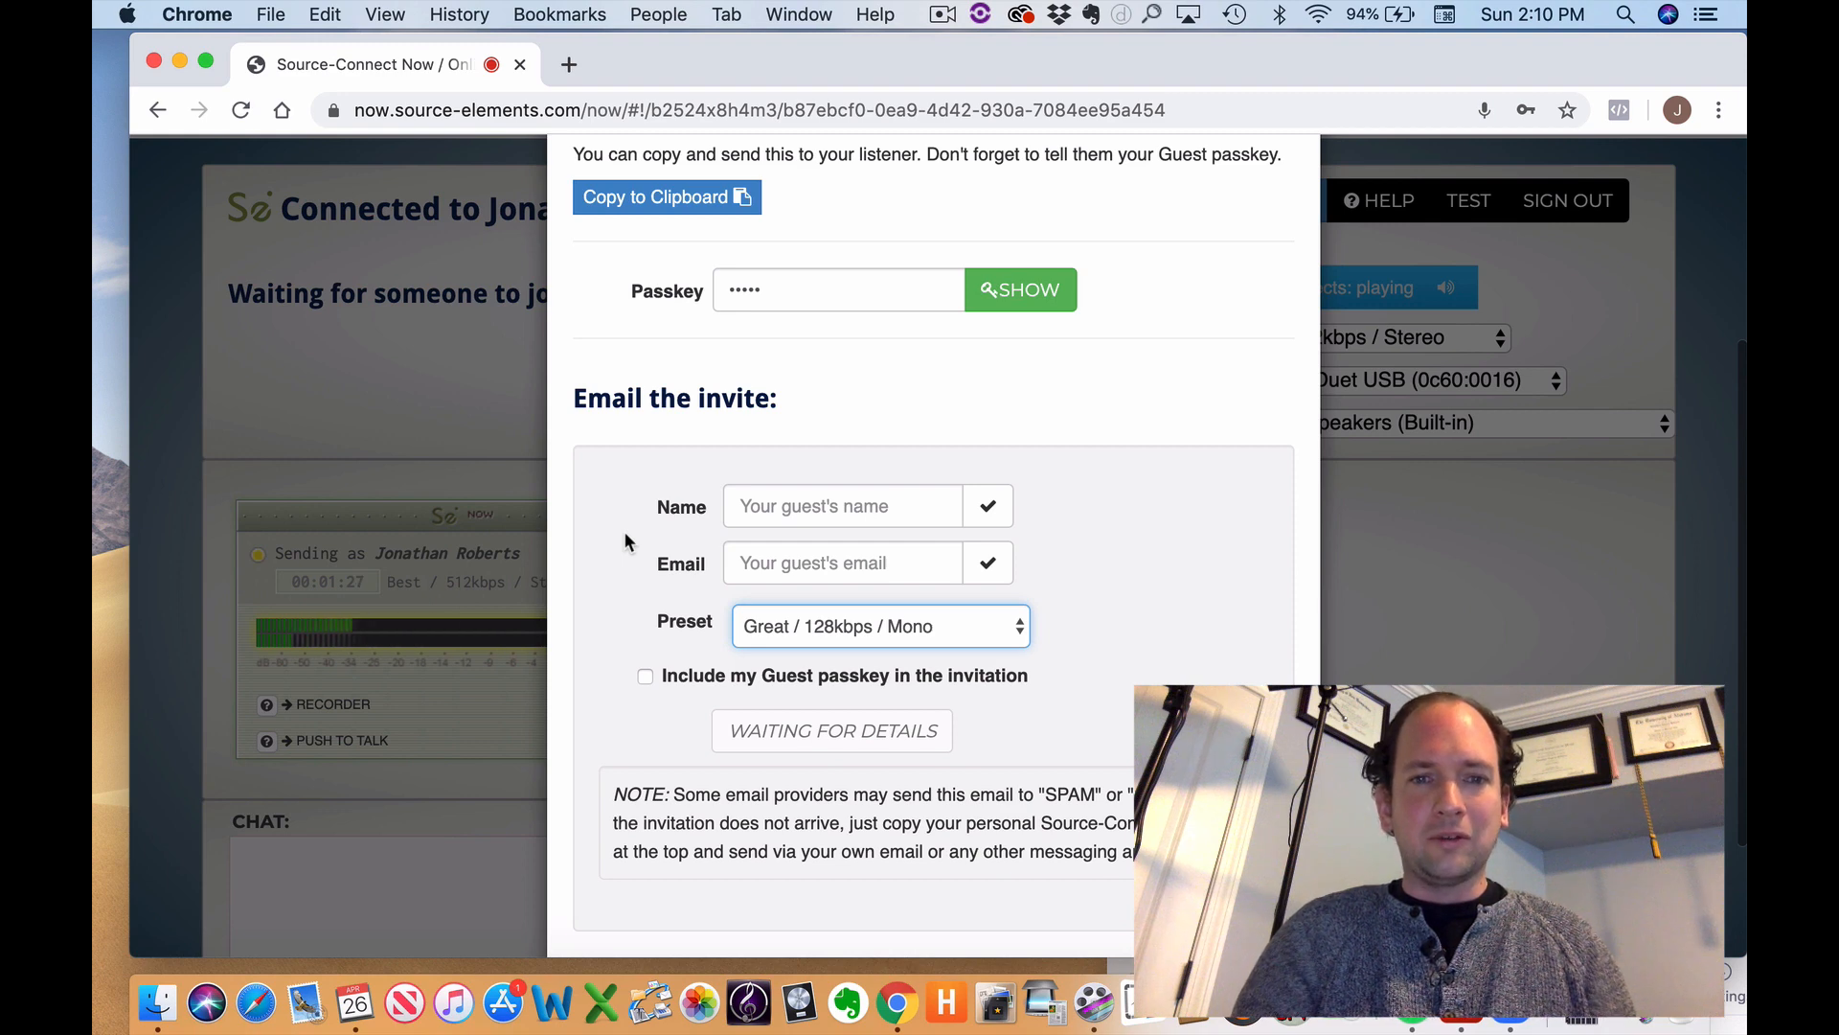
{"action": "scroll", "scroll_direction": "down", "scroll_amount": 3}
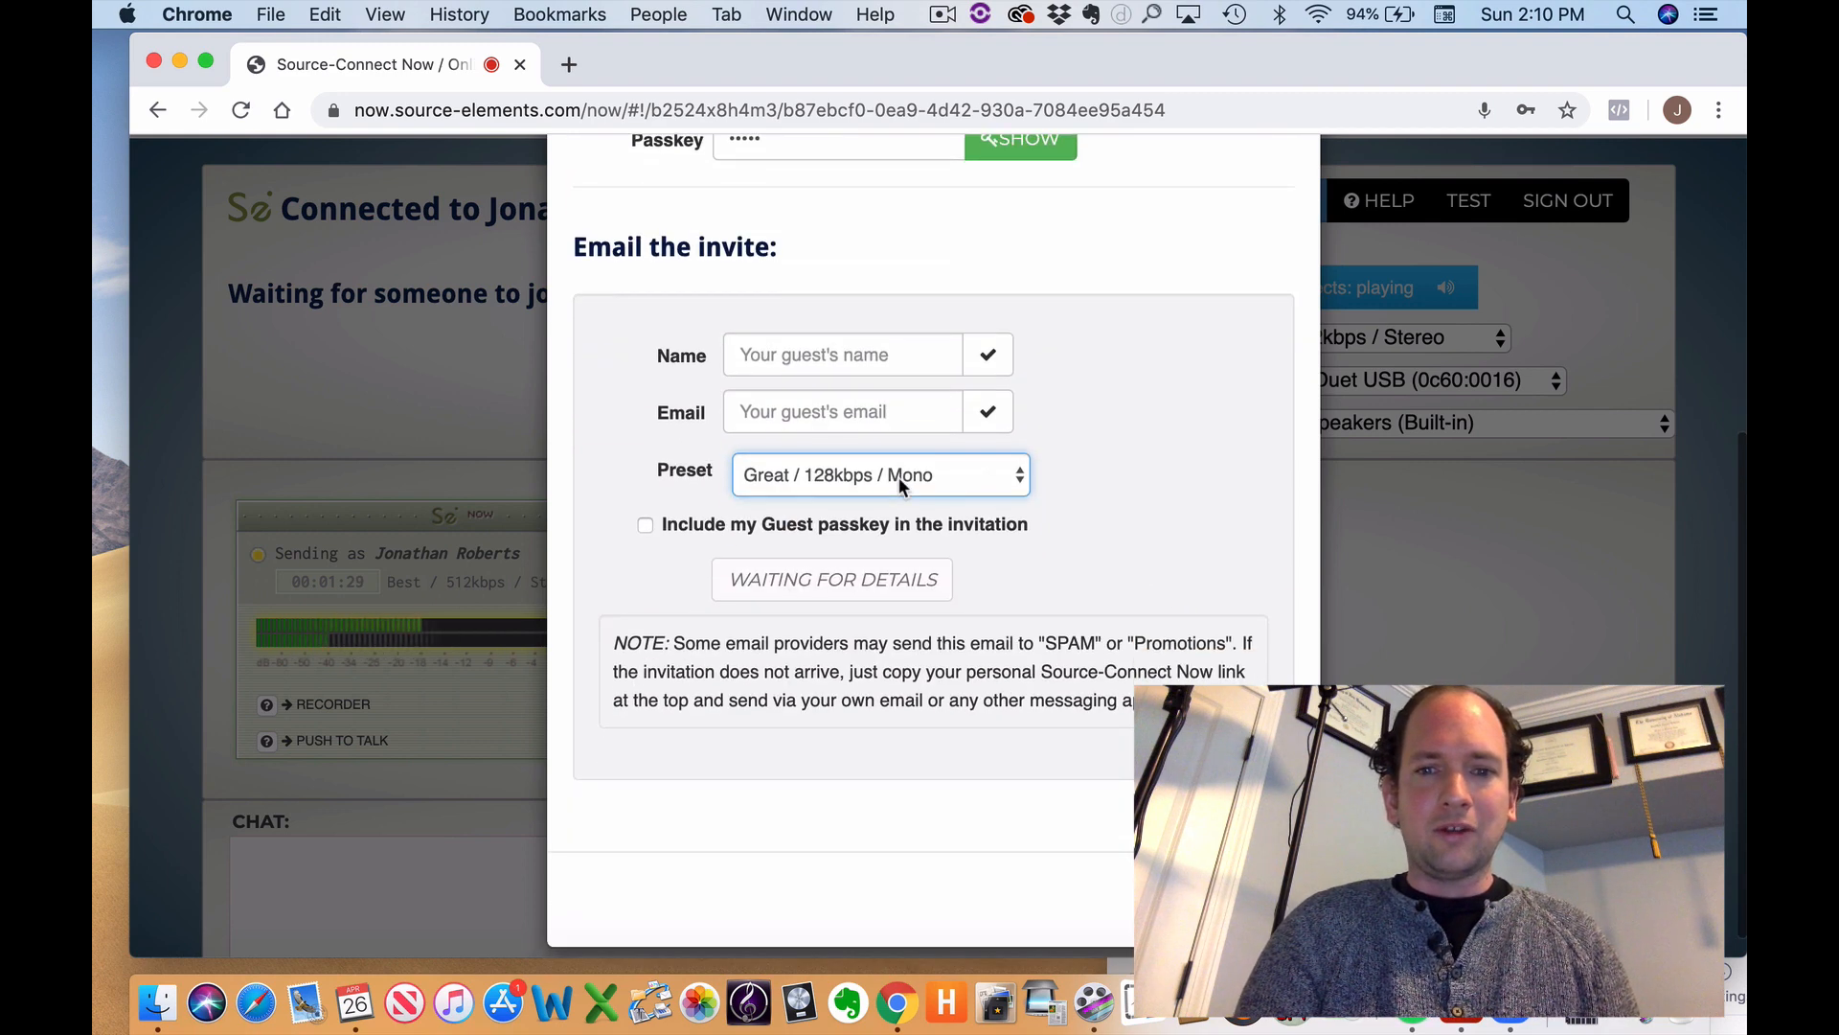